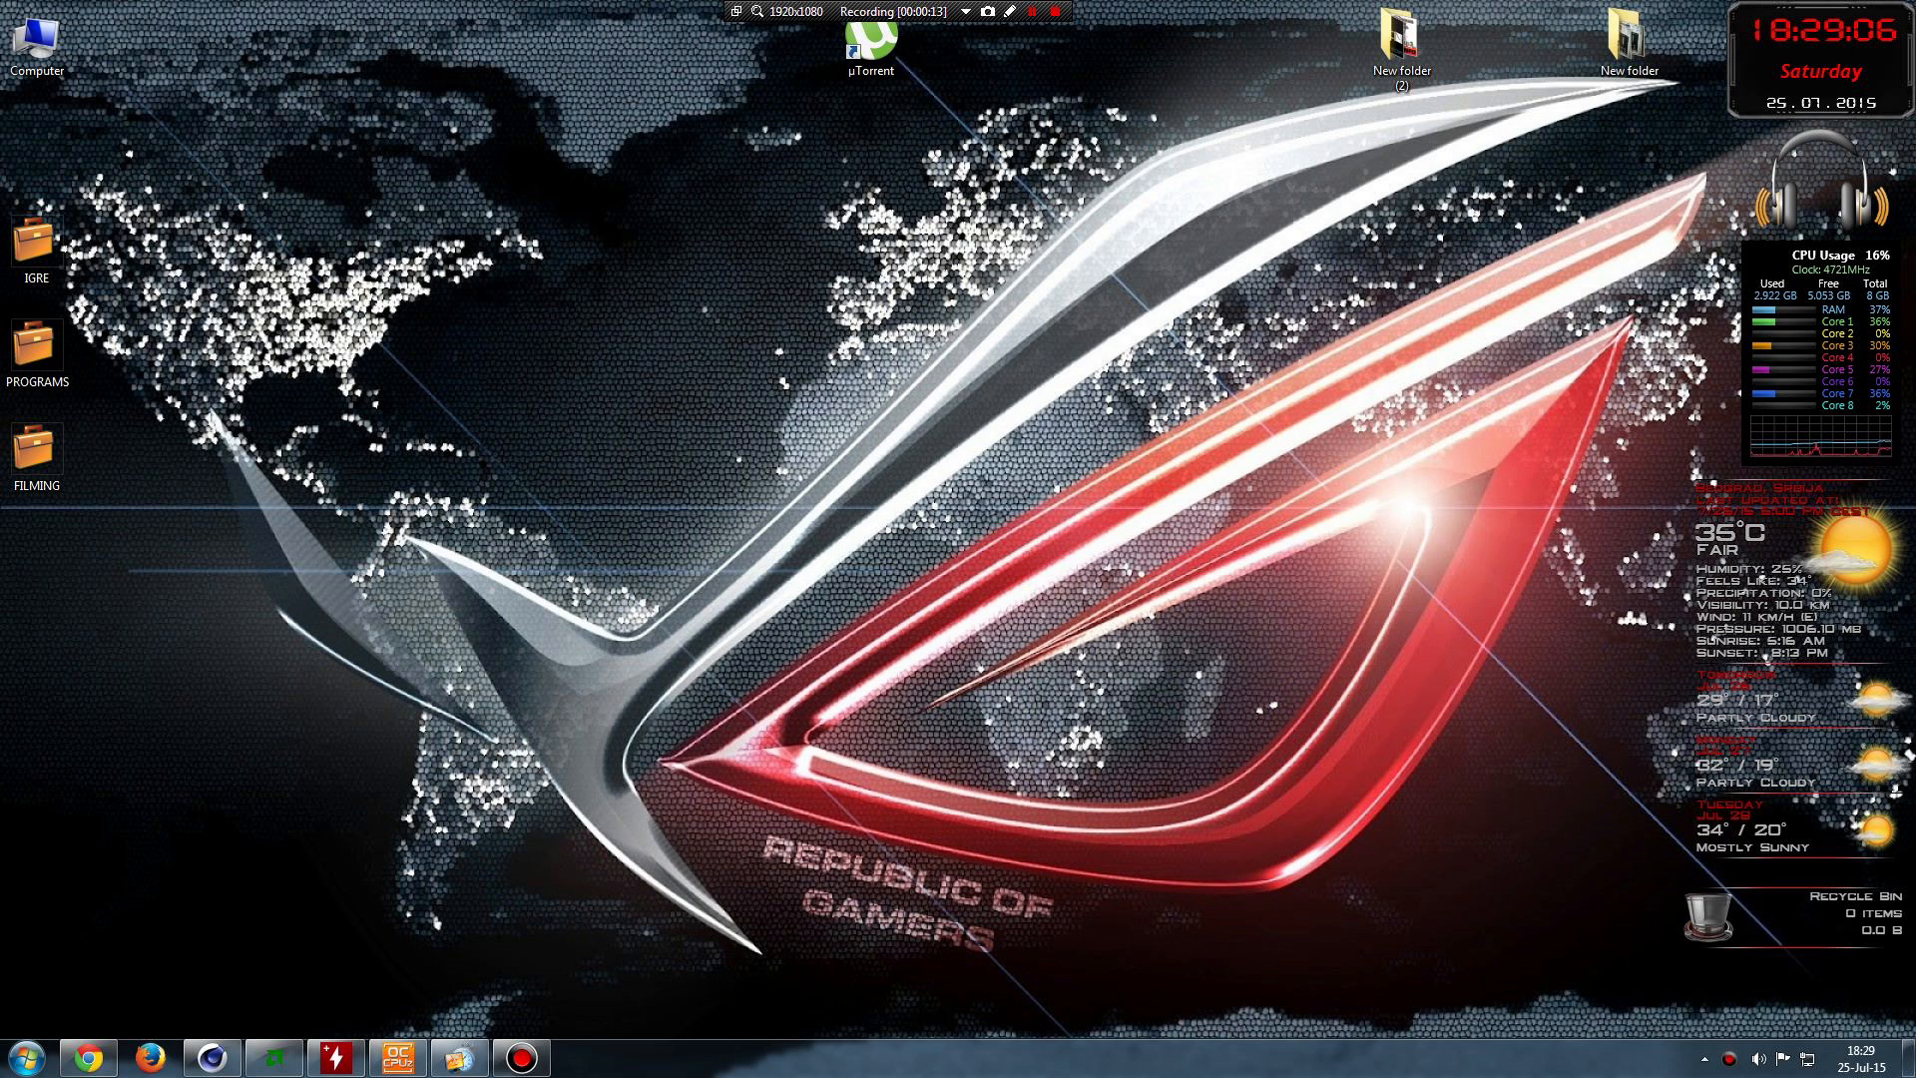
- Launch CPU-Z, check the FX-8300 CPU details, then view the Gigabyte 970A-UD3P mainboard info
left_click(396, 1055)
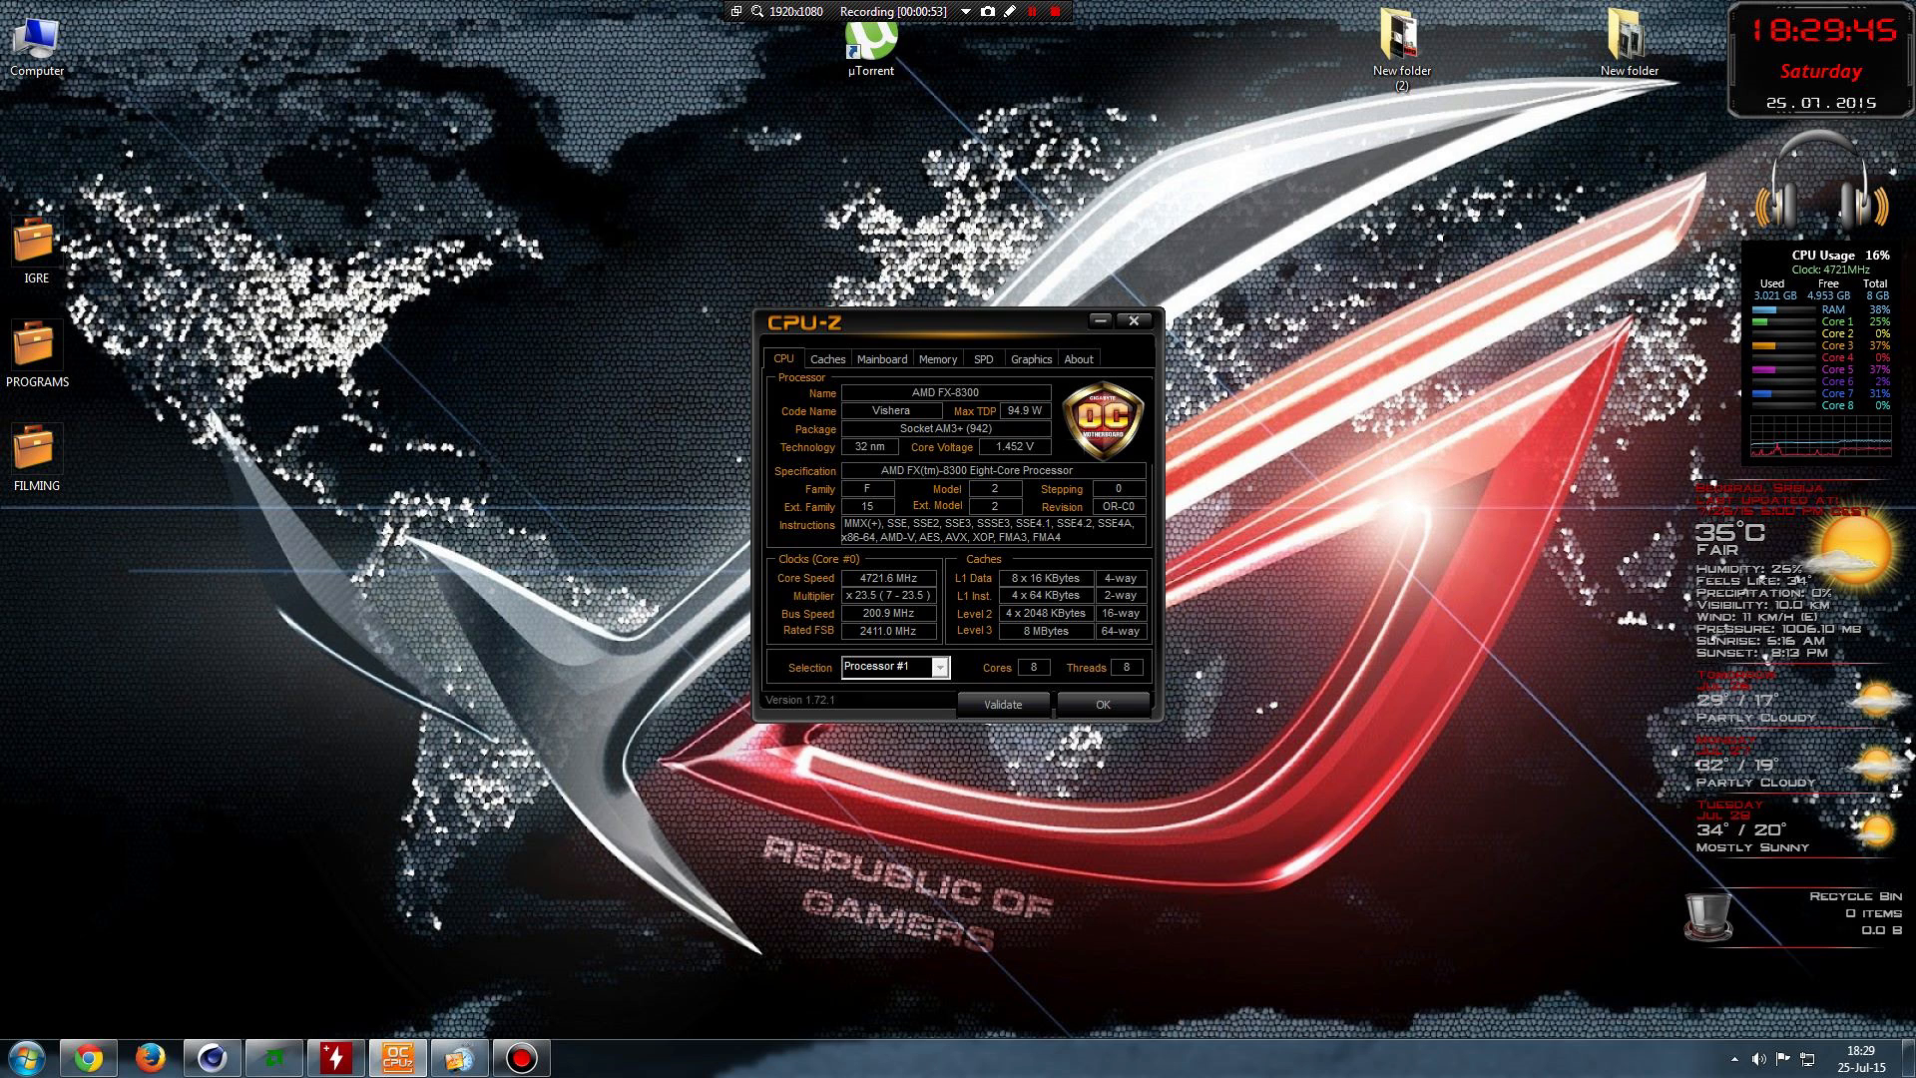
left_click(881, 358)
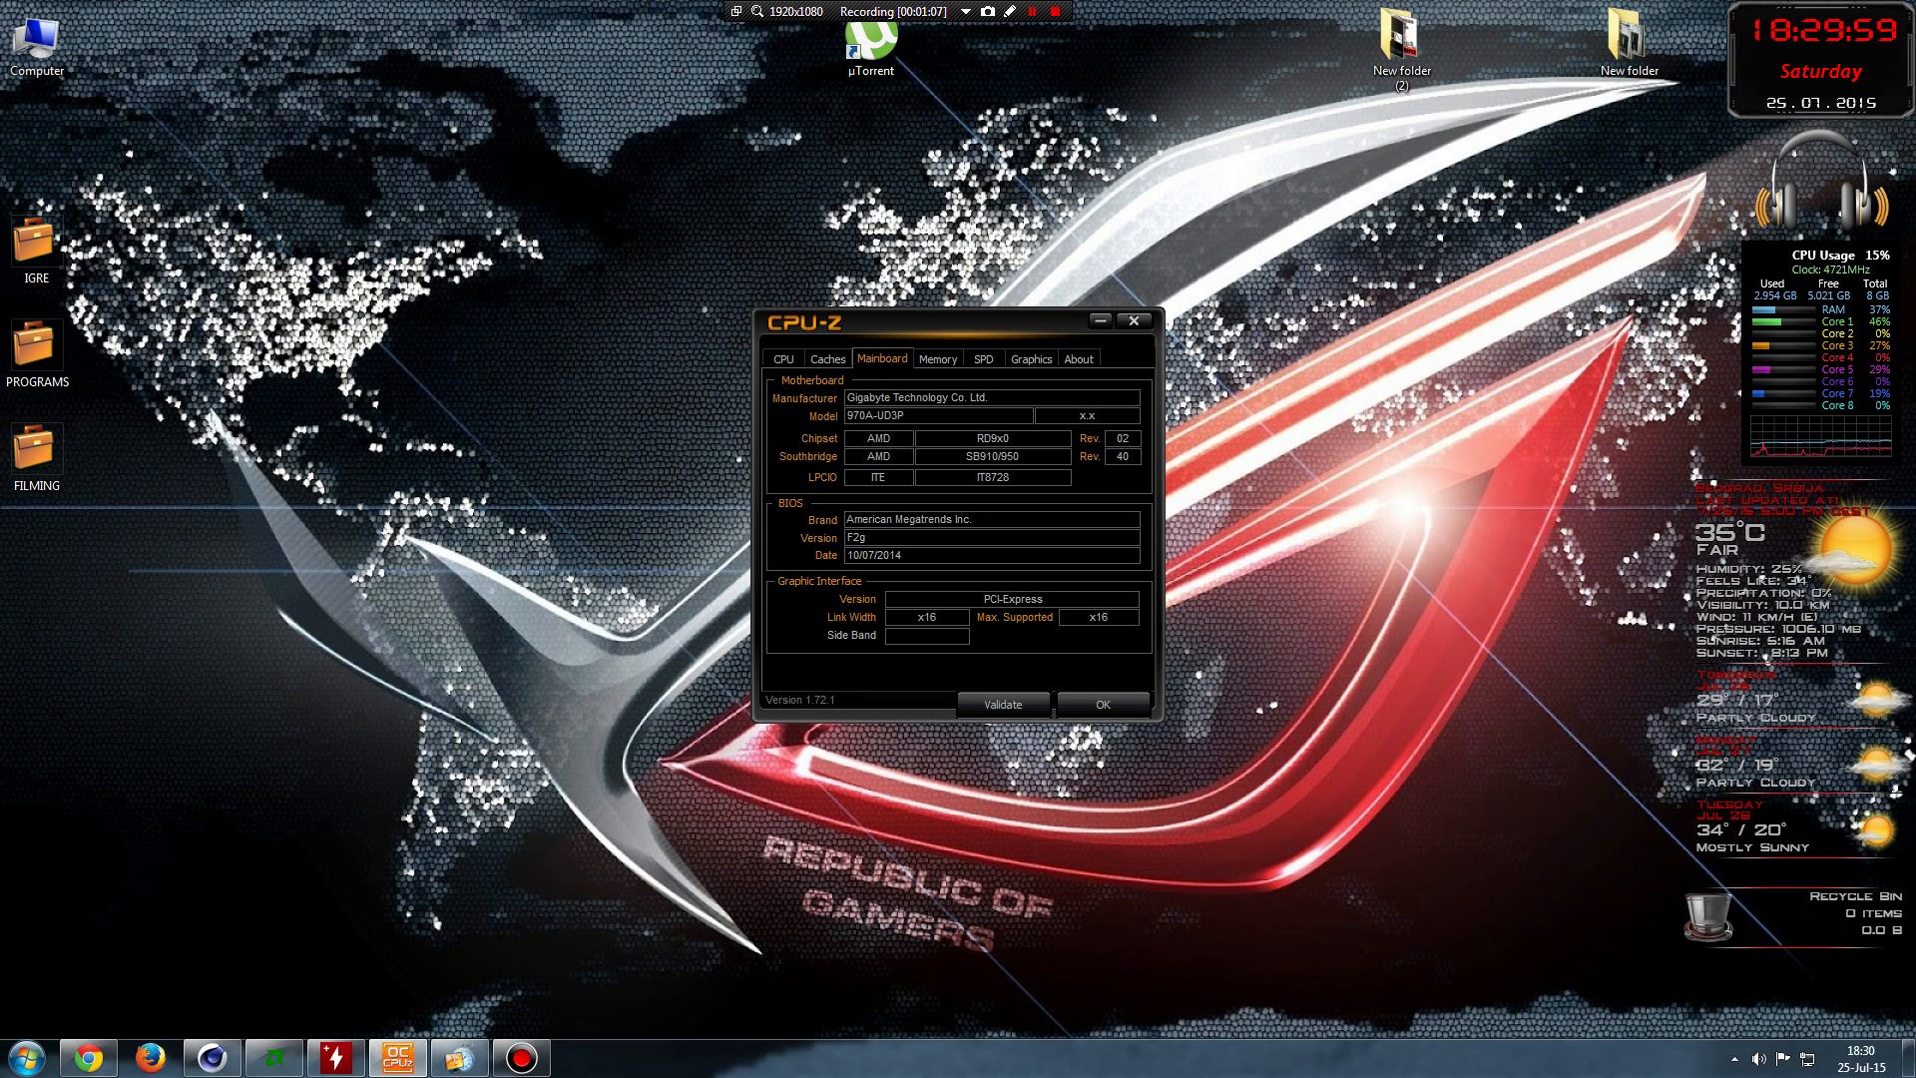
- Browse the remaining CPU-Z hardware tabs before closing it
left_click(783, 358)
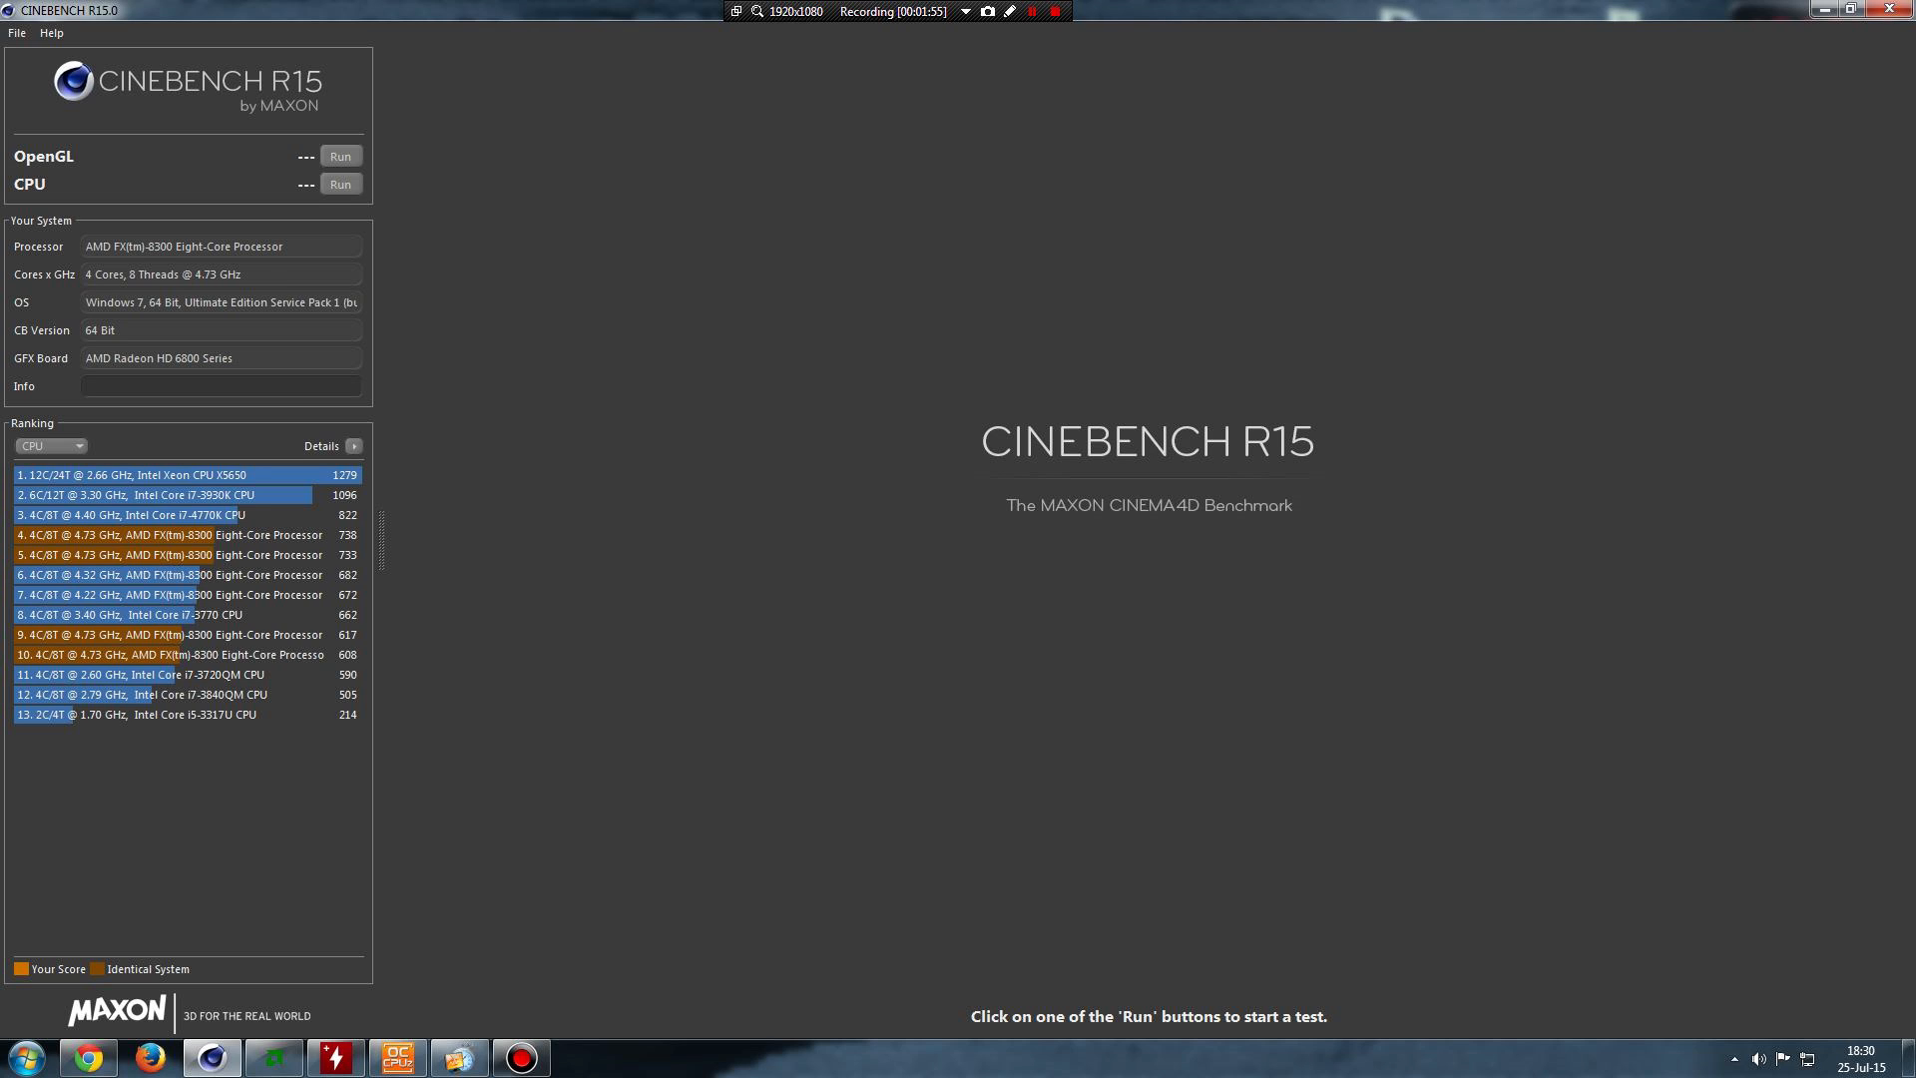
- Run the Cinebench R15 CPU render test, scoring 617 cb
left_click(341, 184)
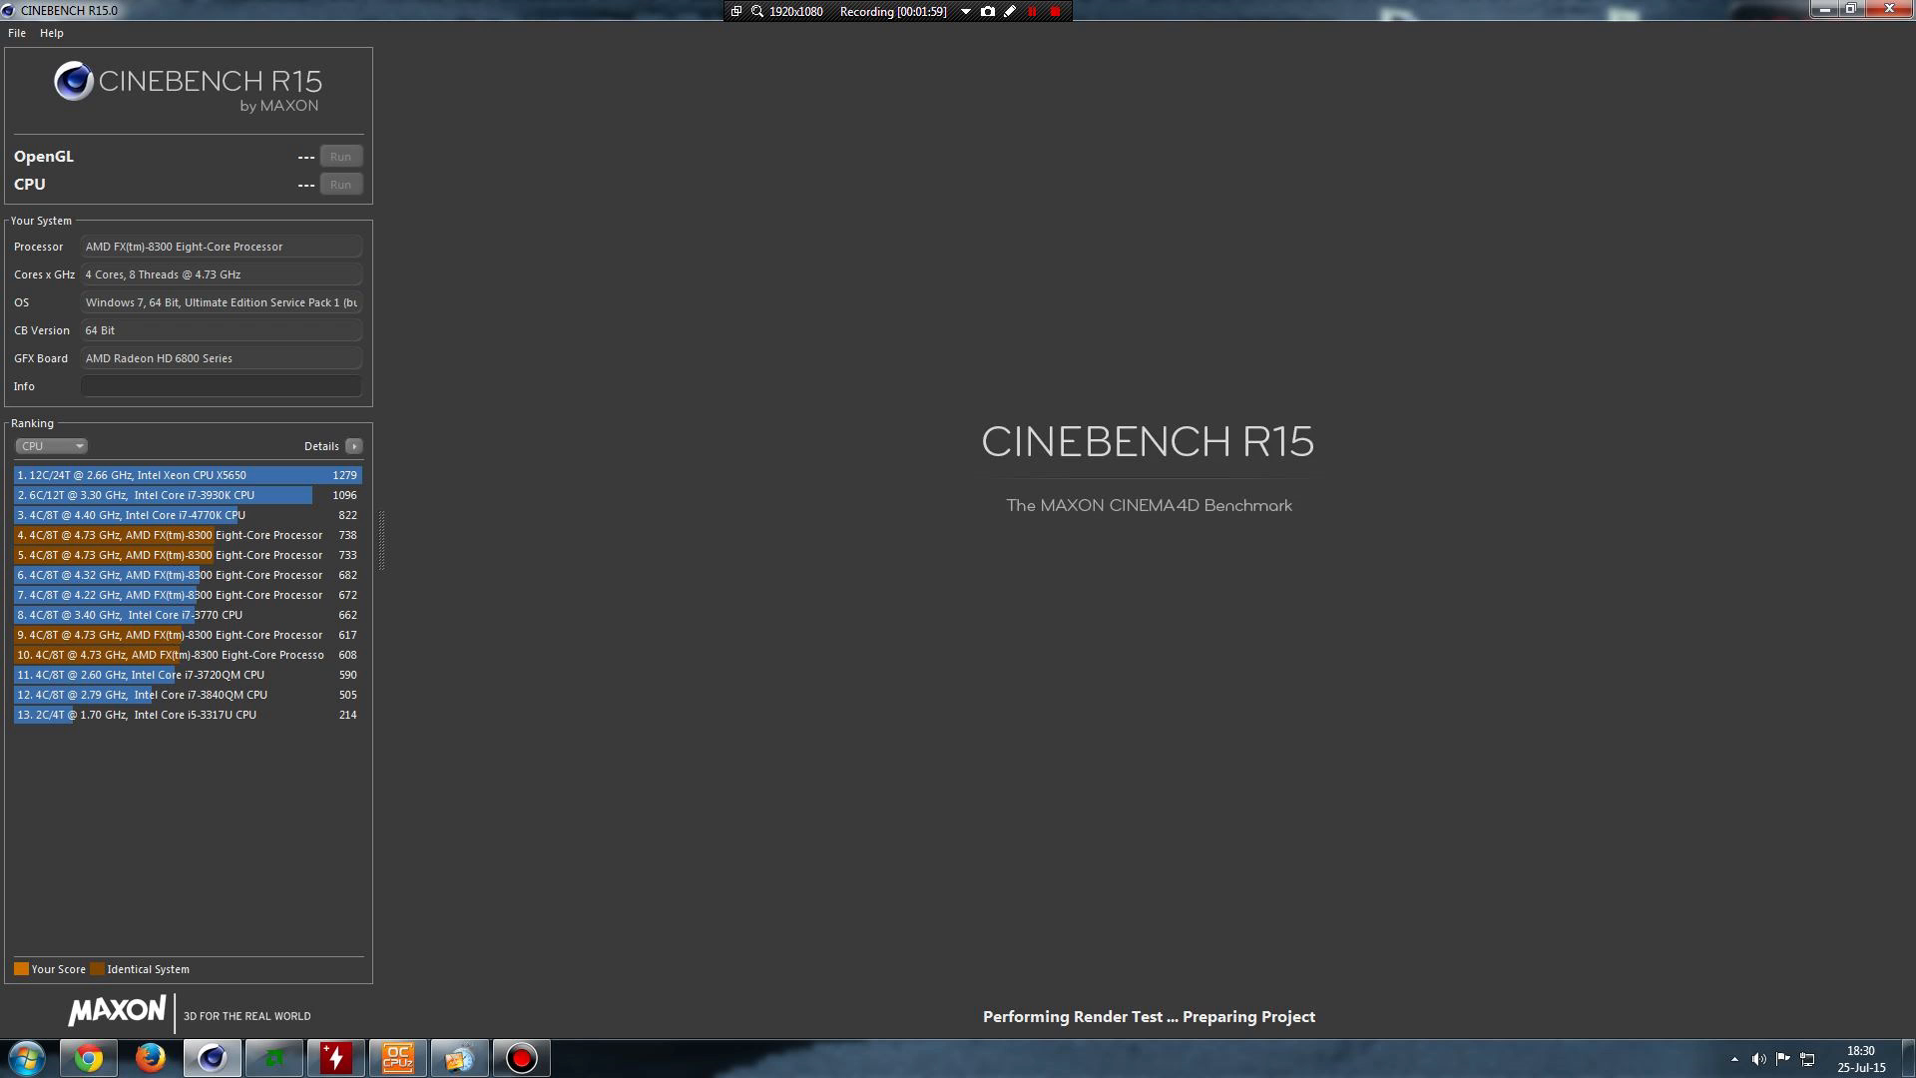
left_click(341, 184)
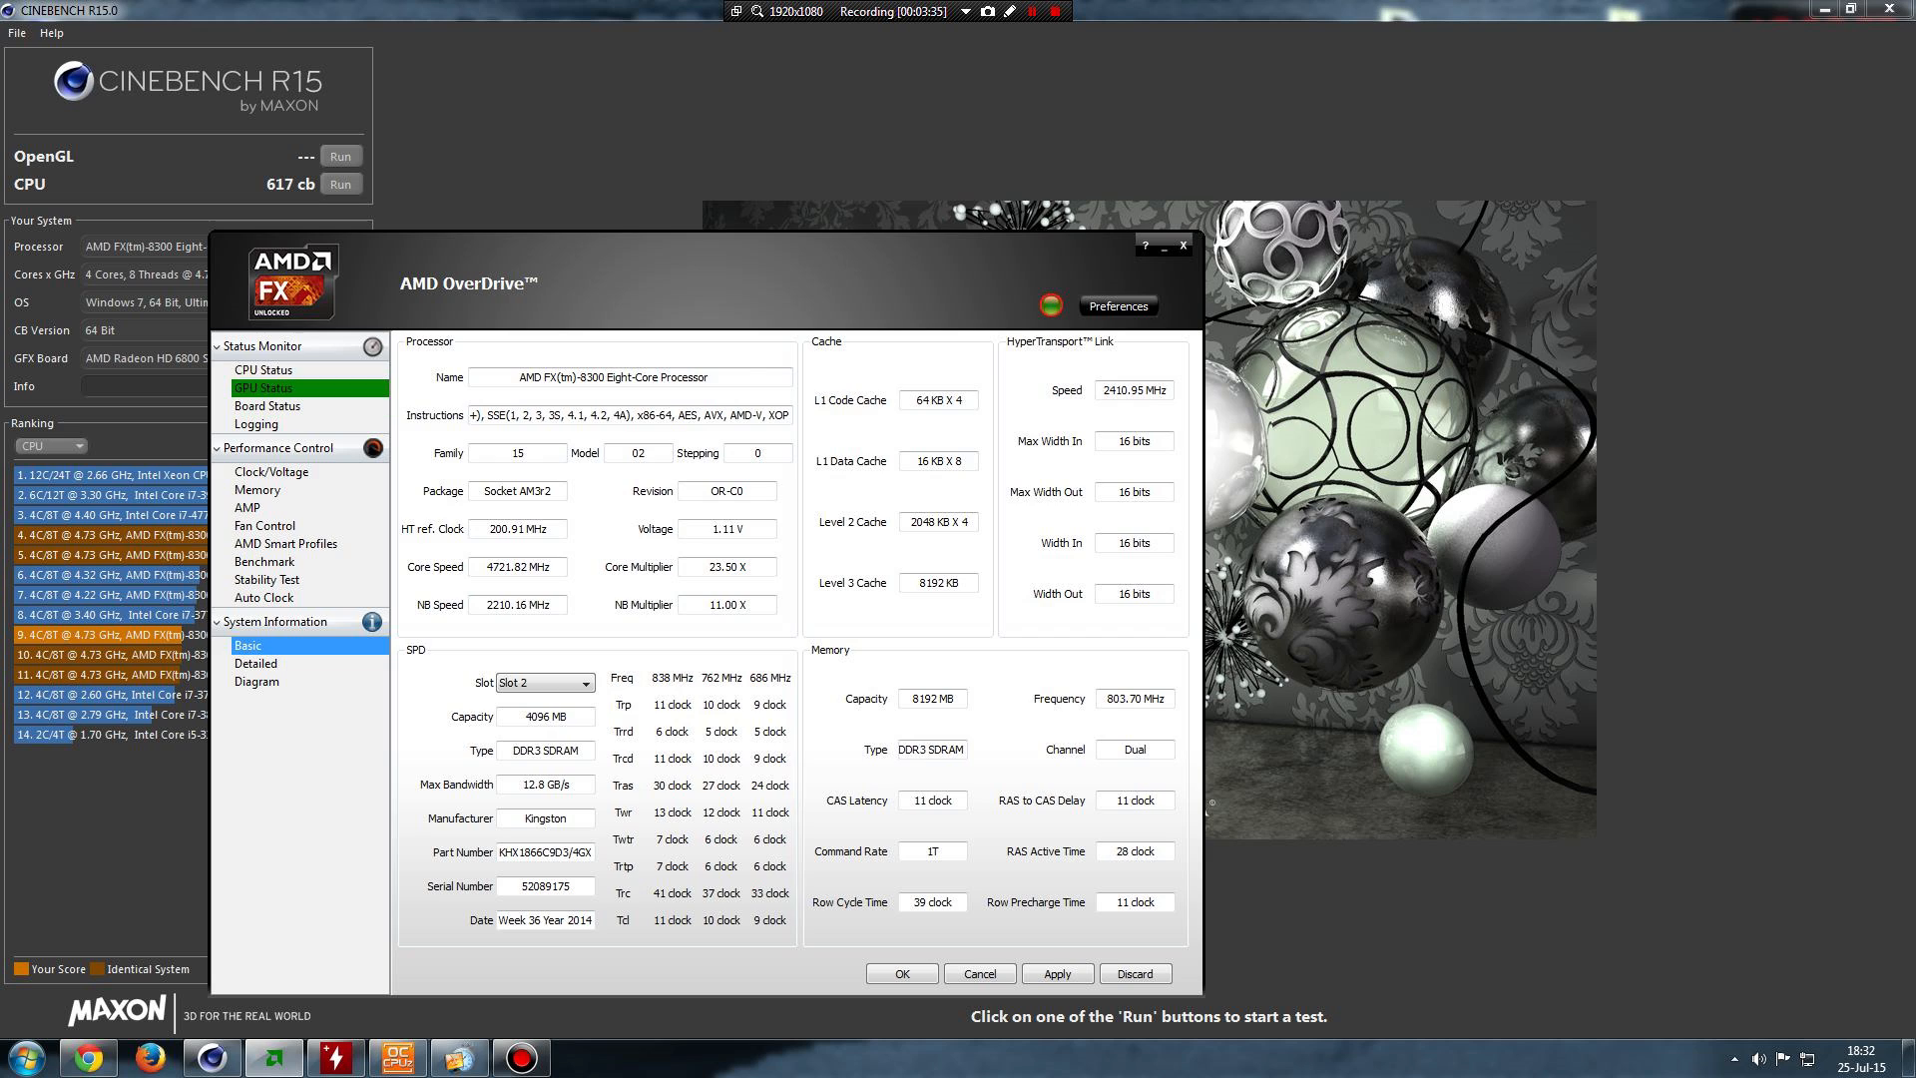
- Review AMD OverDrive's basic processor, cache and memory information for the overclocked system
left_click(263, 370)
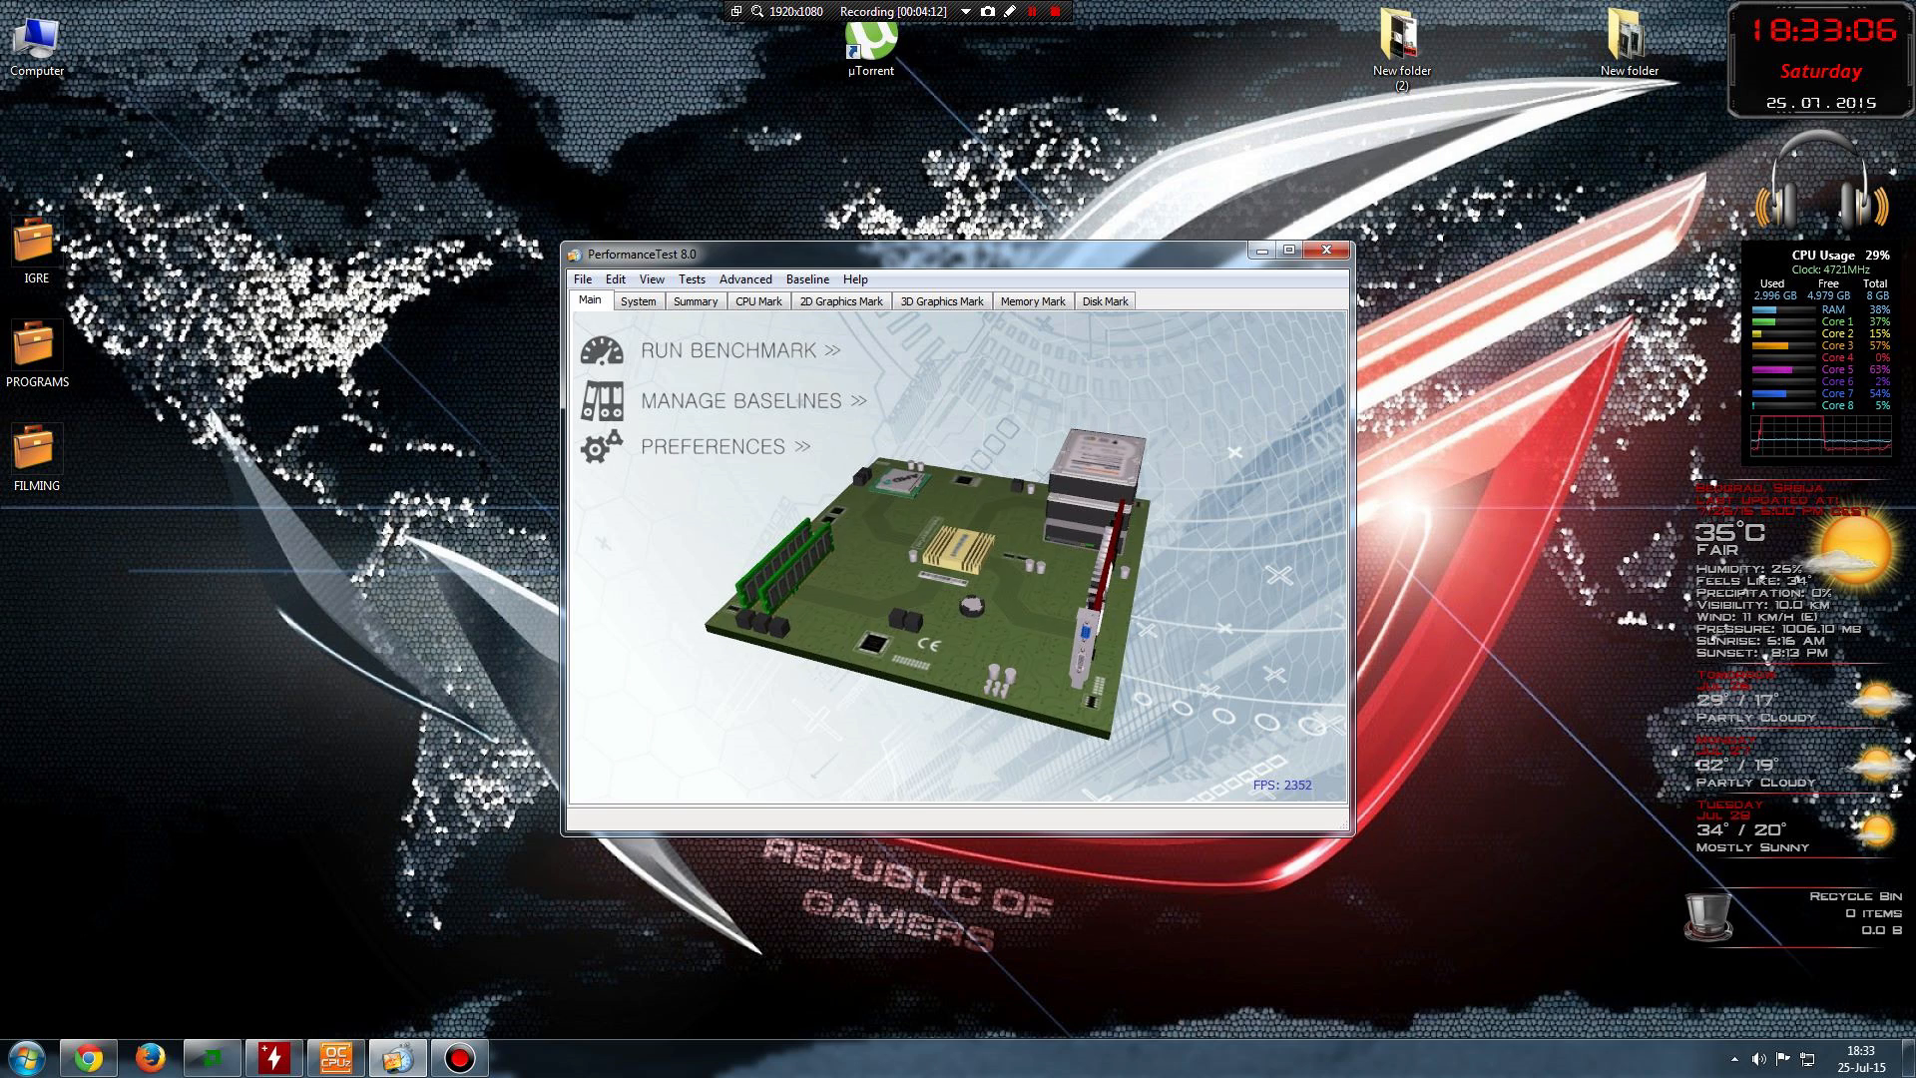
mouse_move(728, 350)
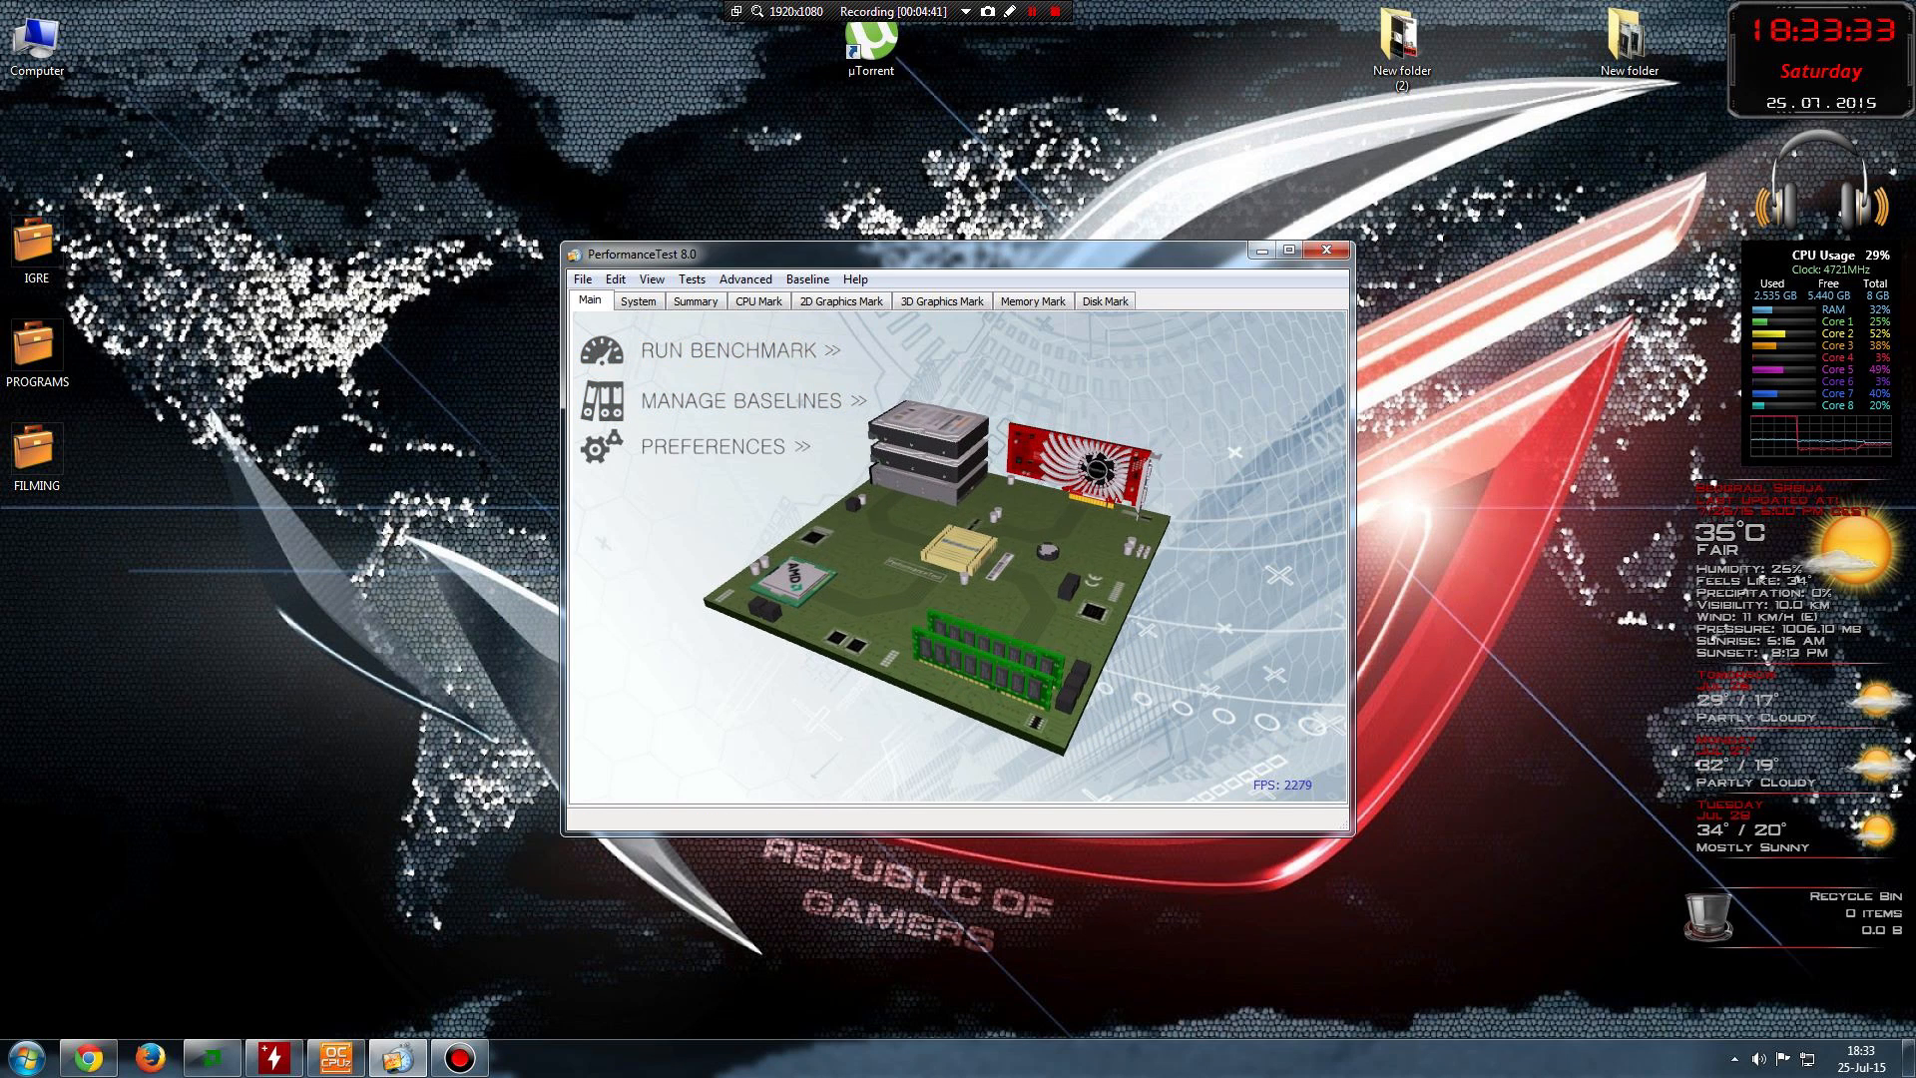
- Start the full PassMark benchmark suite and confirm running all tests
left_click(724, 349)
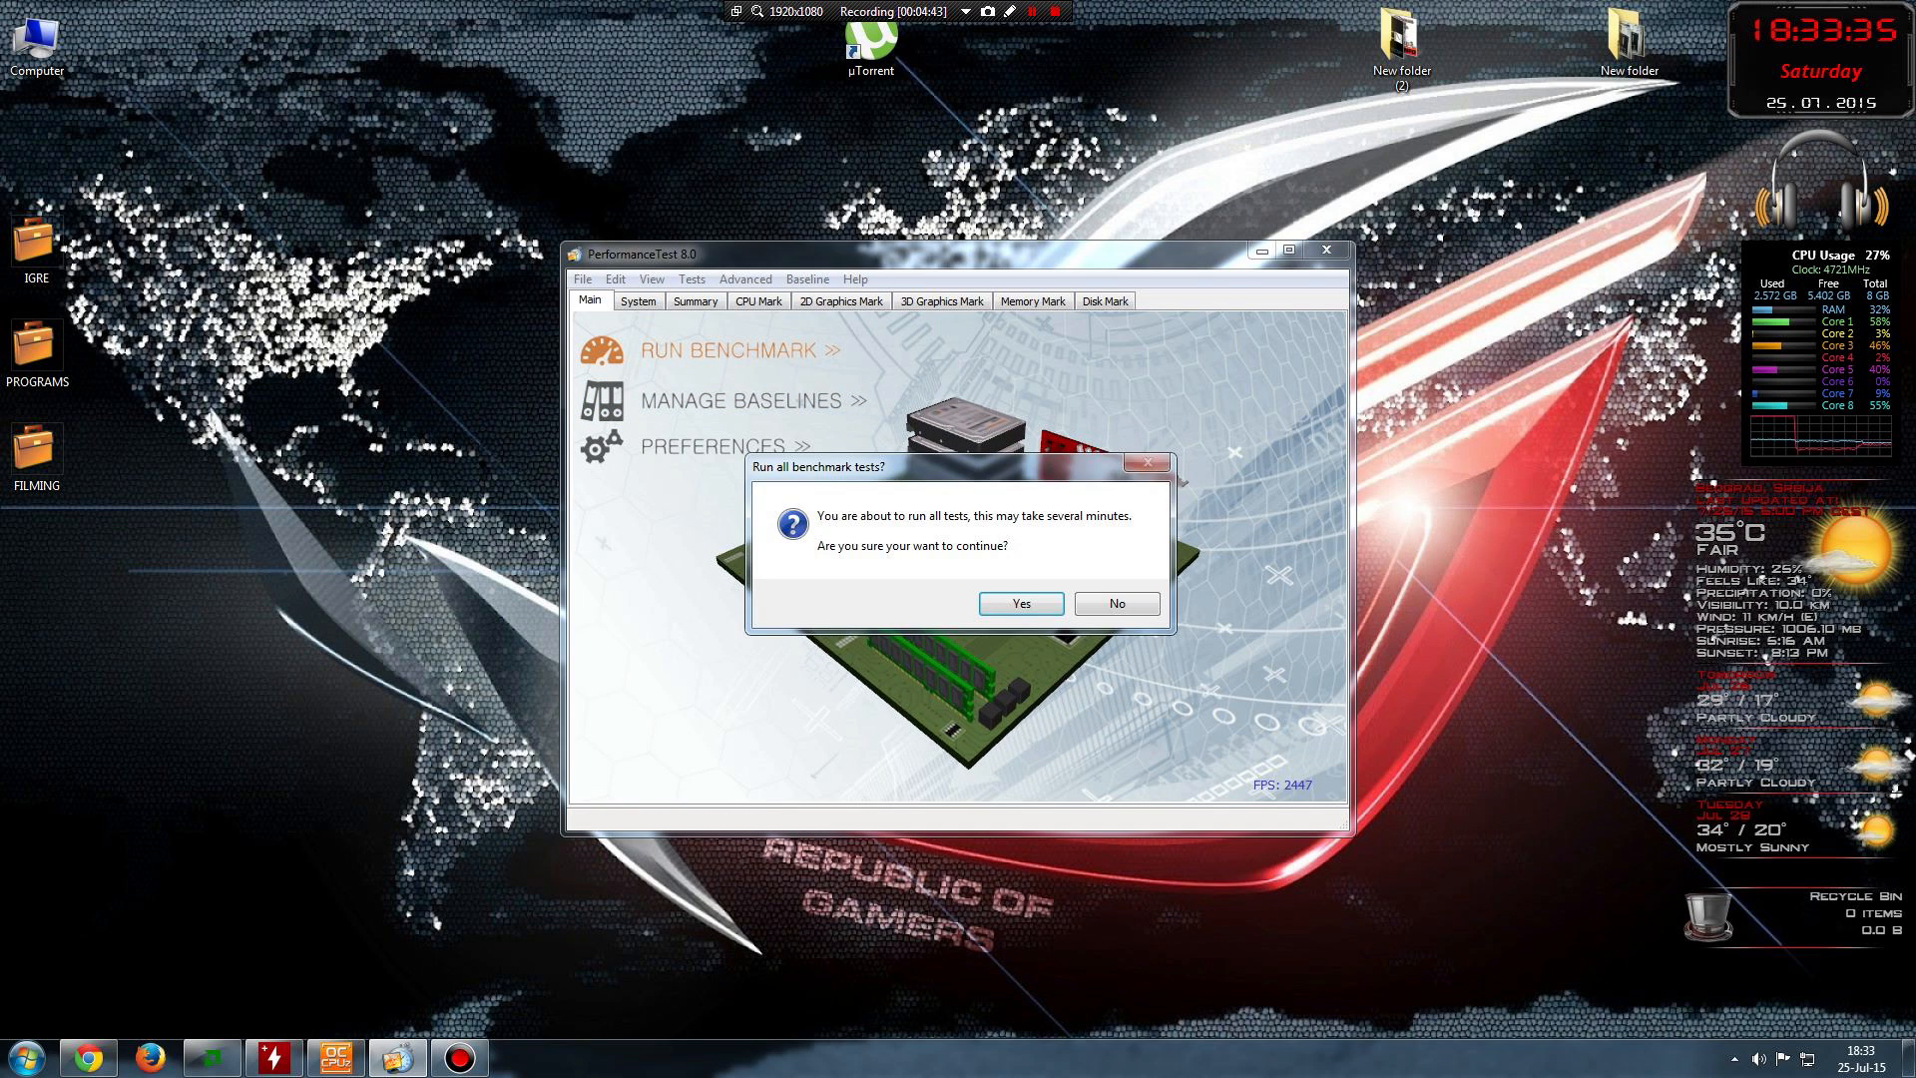
left_click(1020, 602)
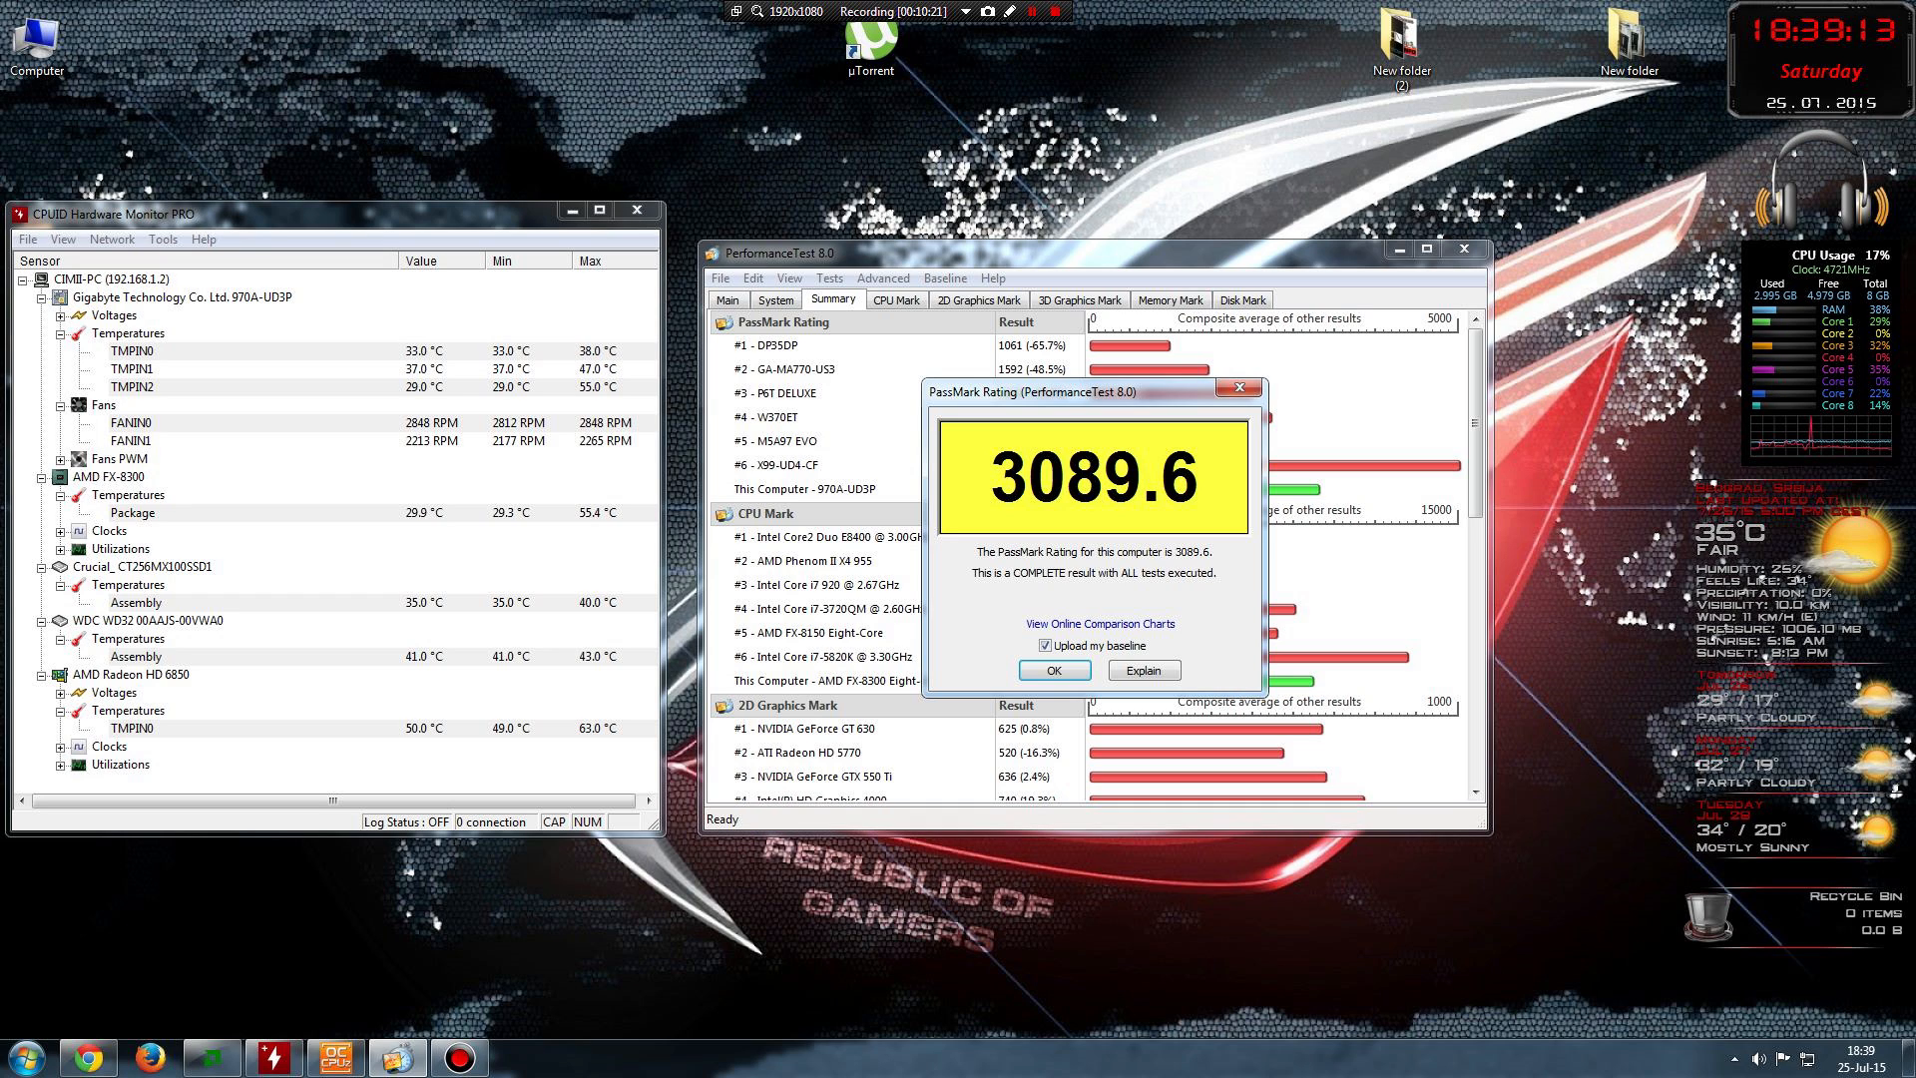
- Dismiss the 3089.6 rating and open the CPU Mark 9030 breakdown charts
left_click(1051, 669)
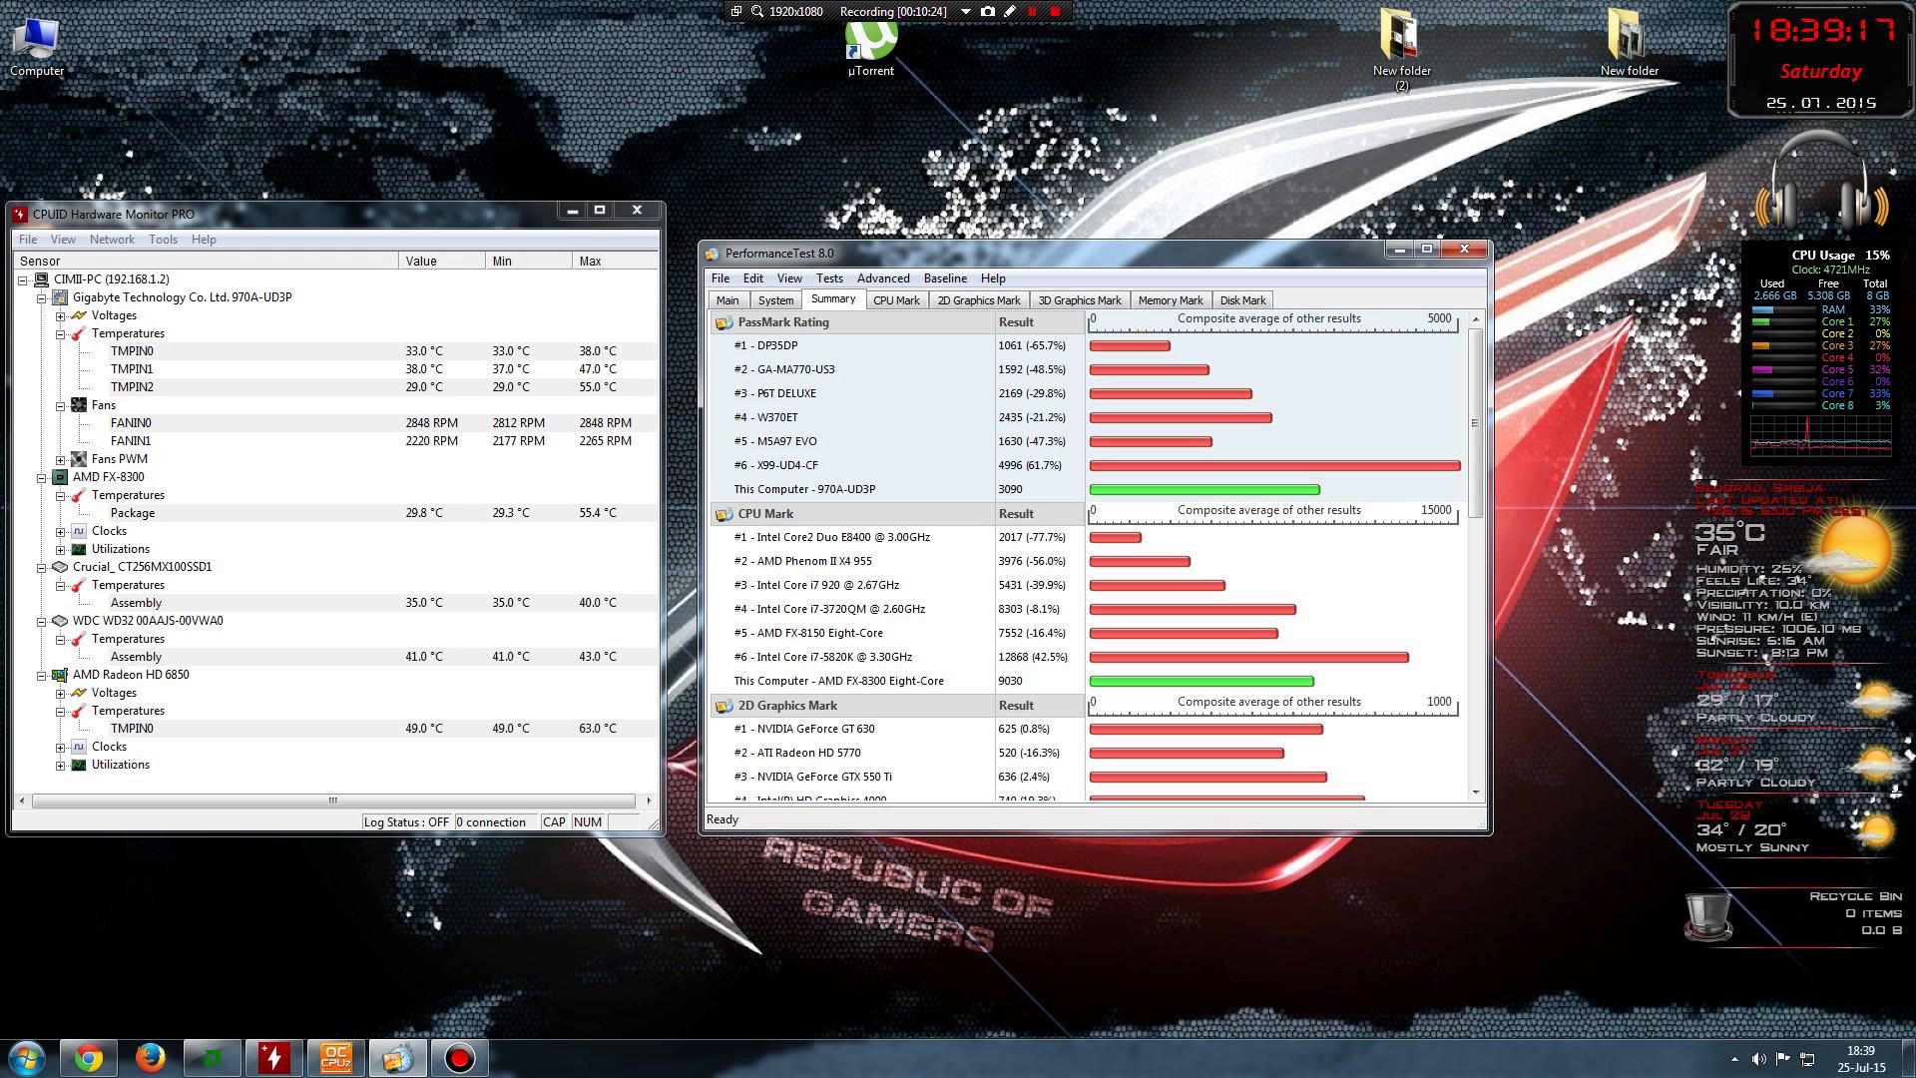
left_click(896, 299)
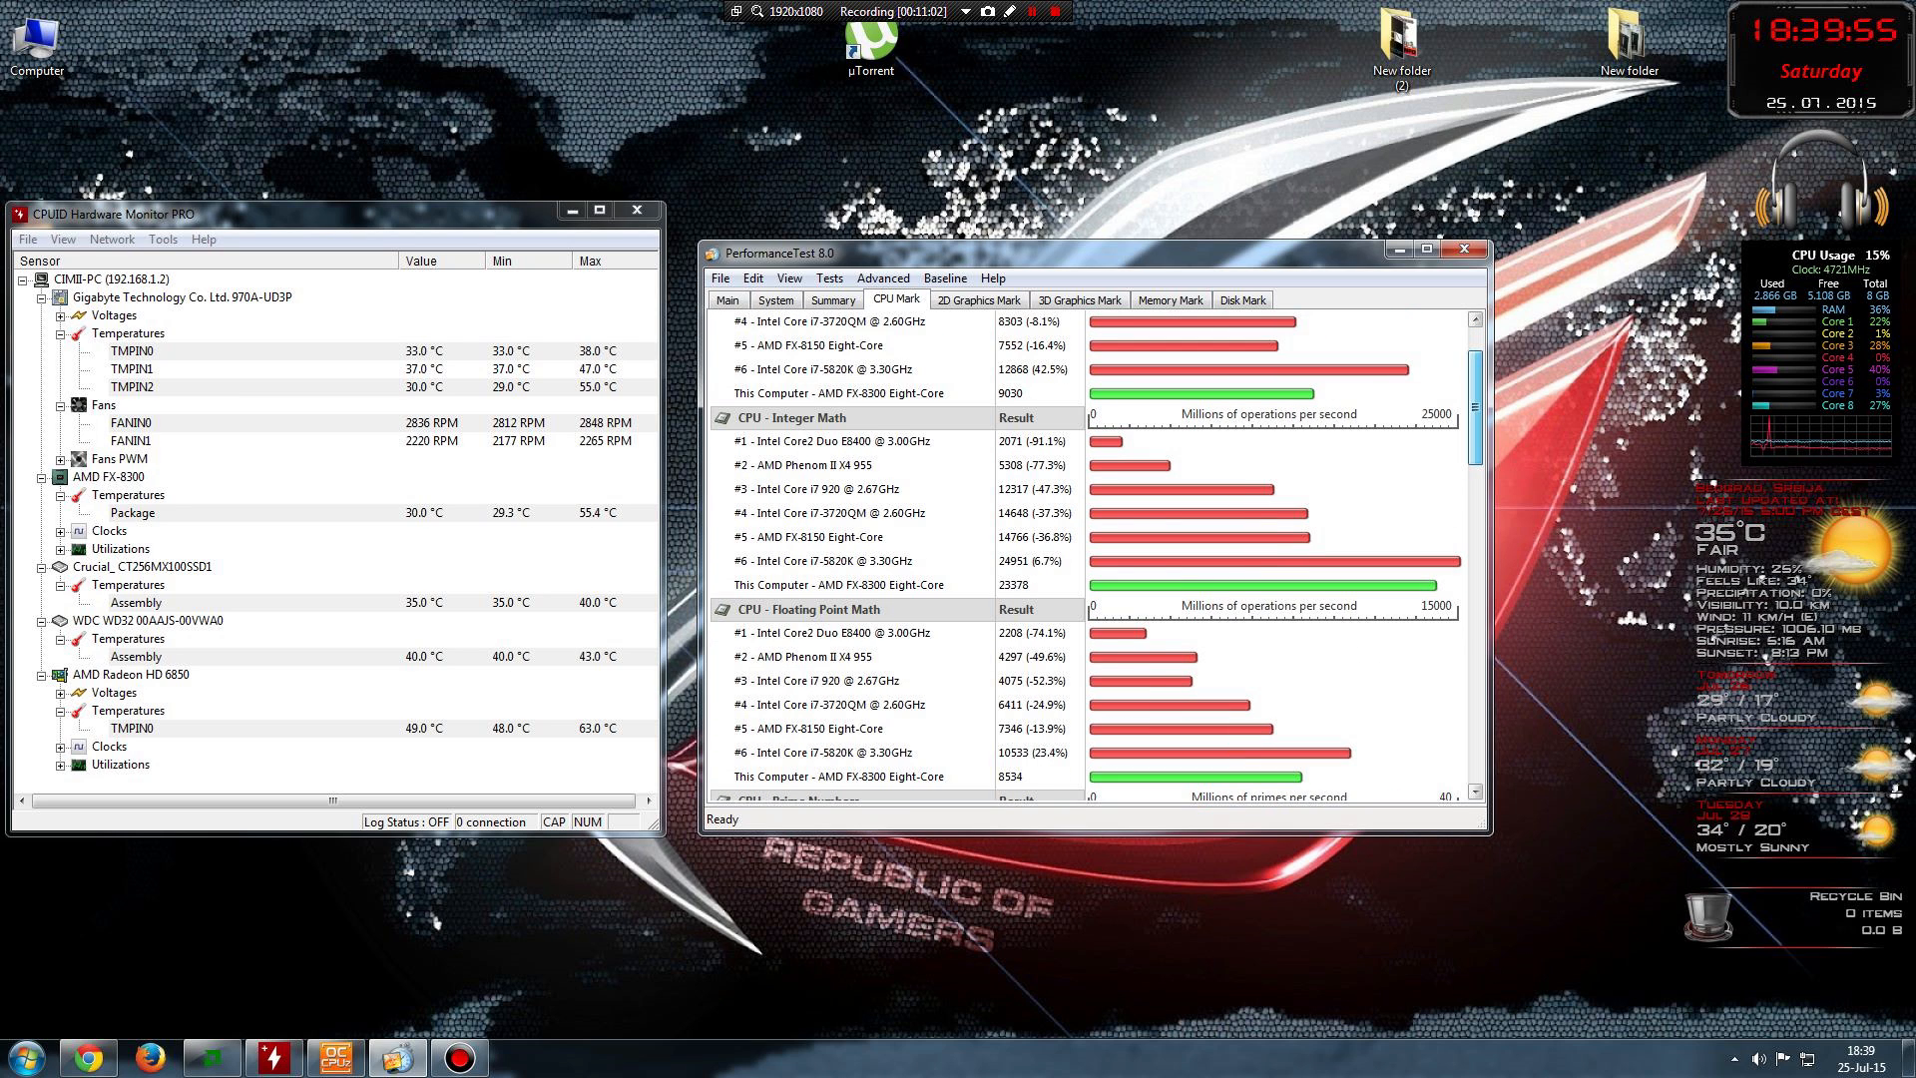
- Scroll the CPU Mark charts down to sorting 8223 and single threaded 1700
scroll("down", 3)
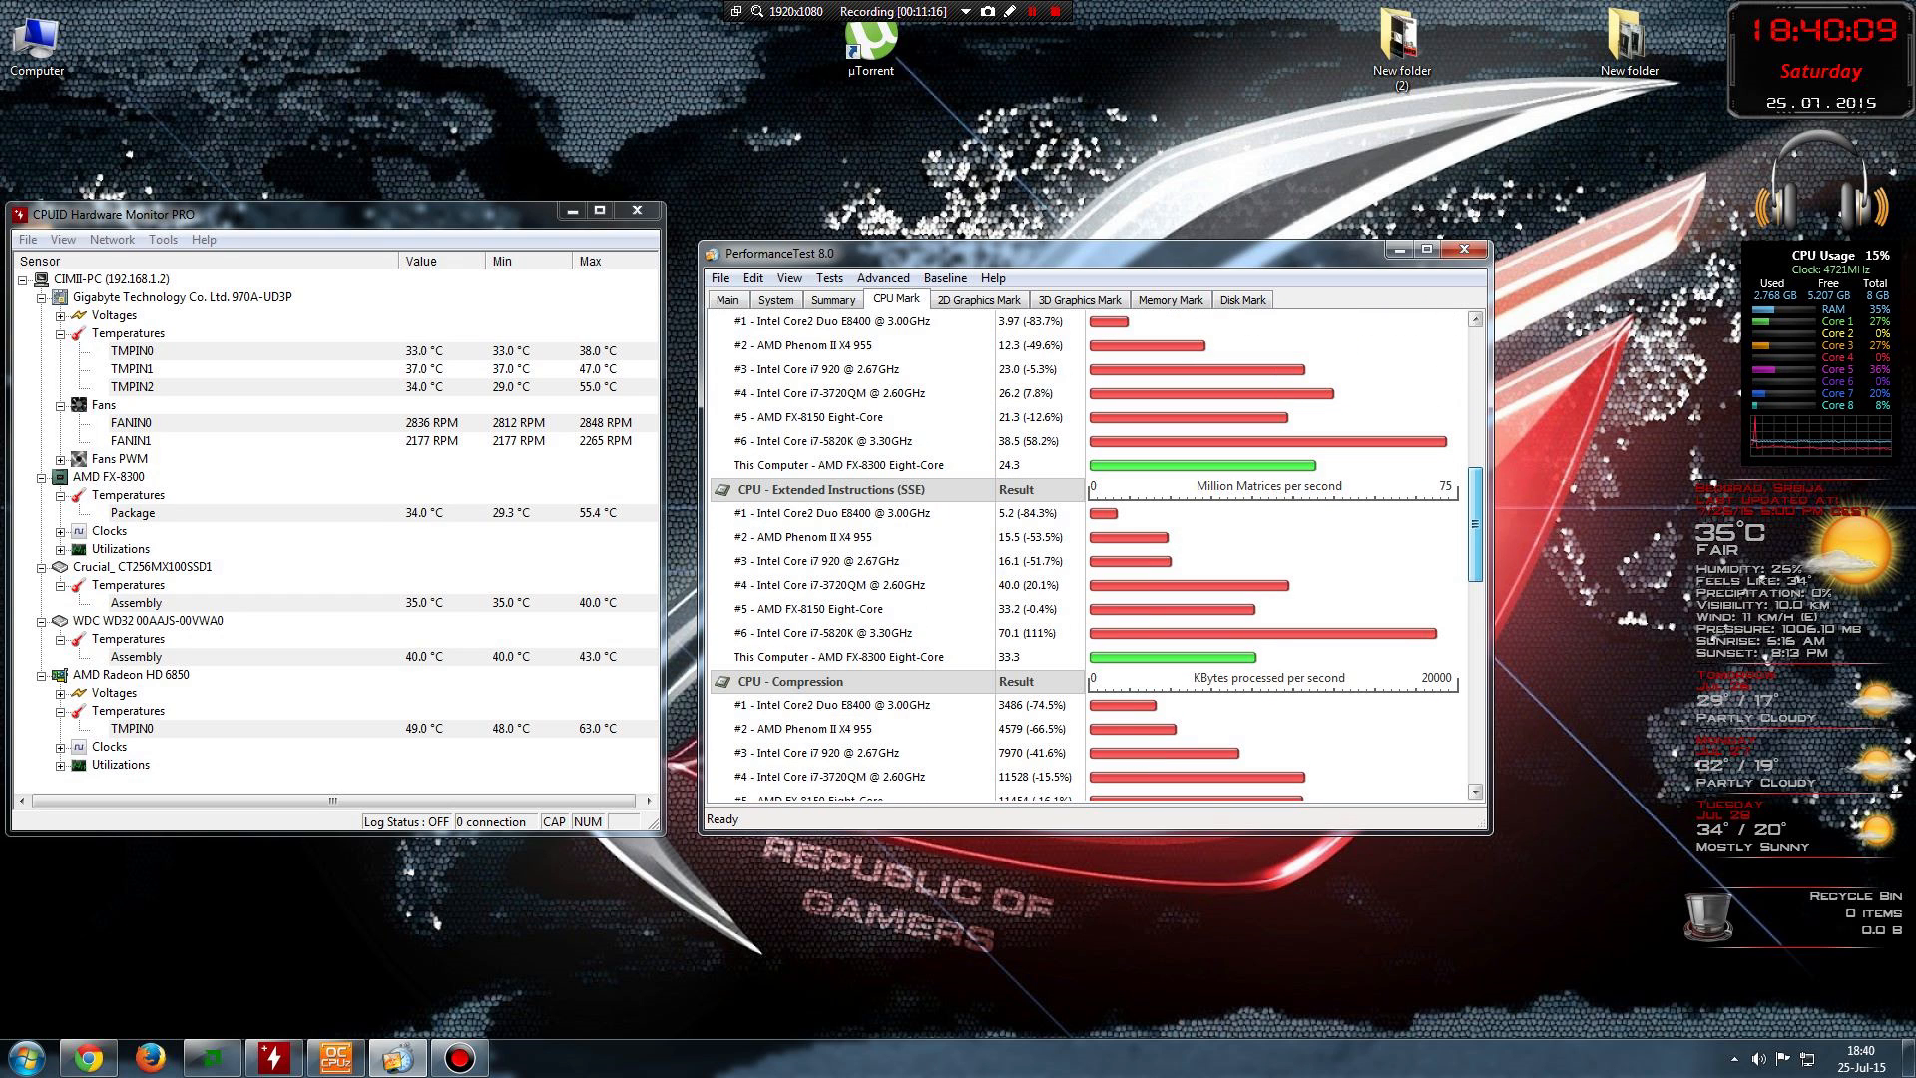
scroll("down", 3)
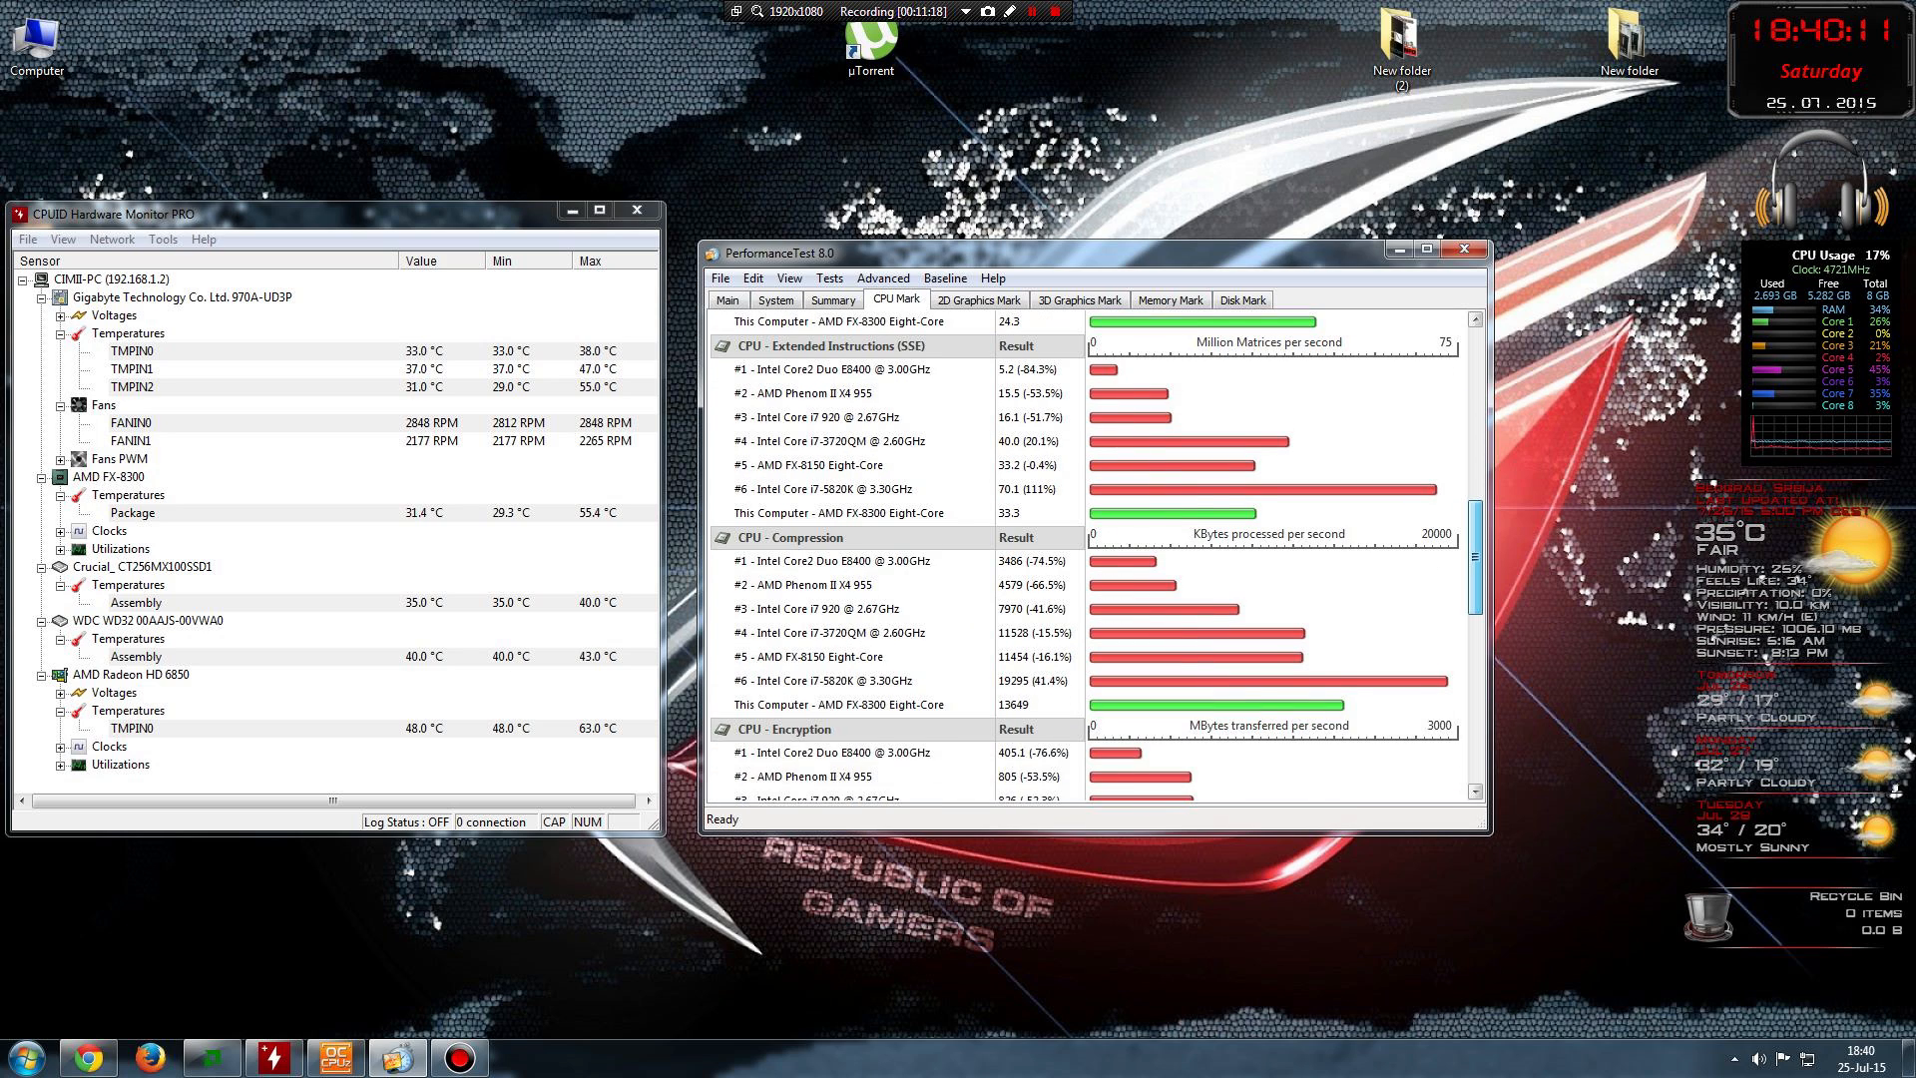
scroll("down", 3)
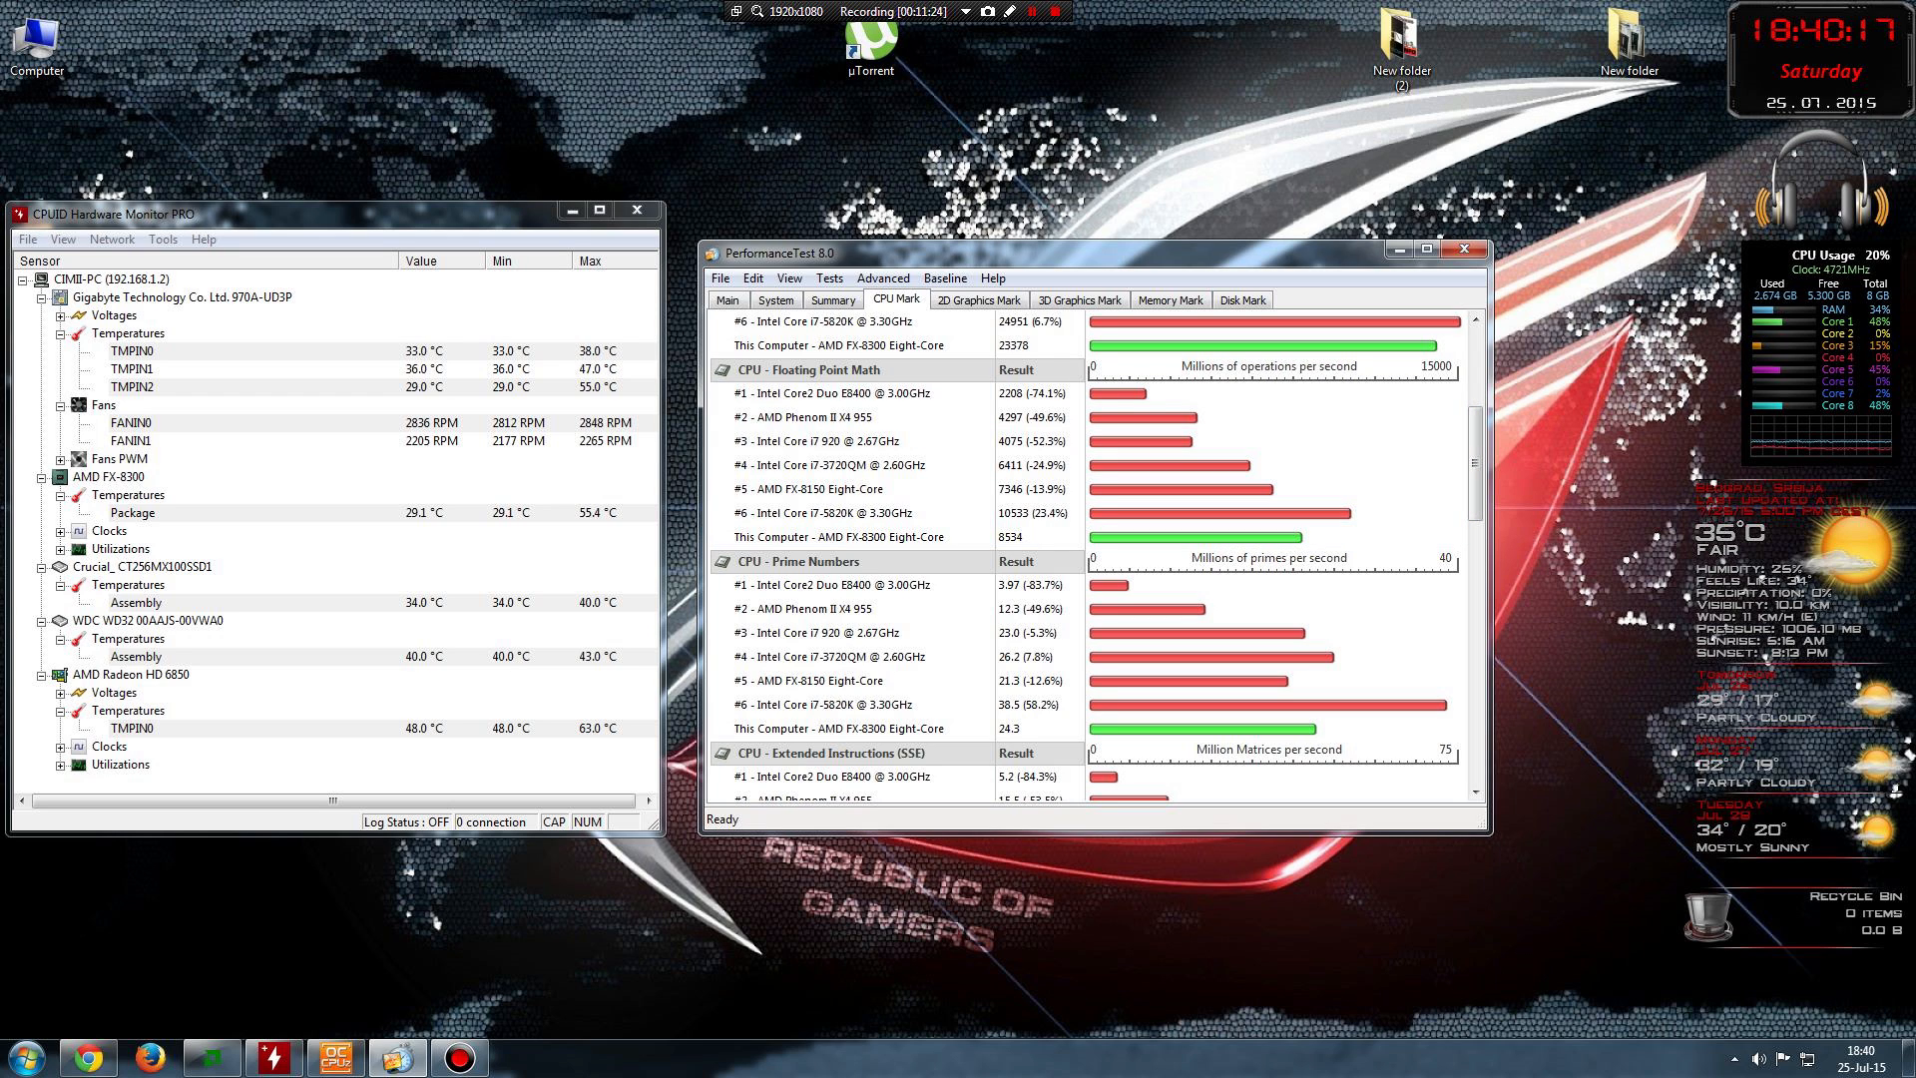
scroll("down", 3)
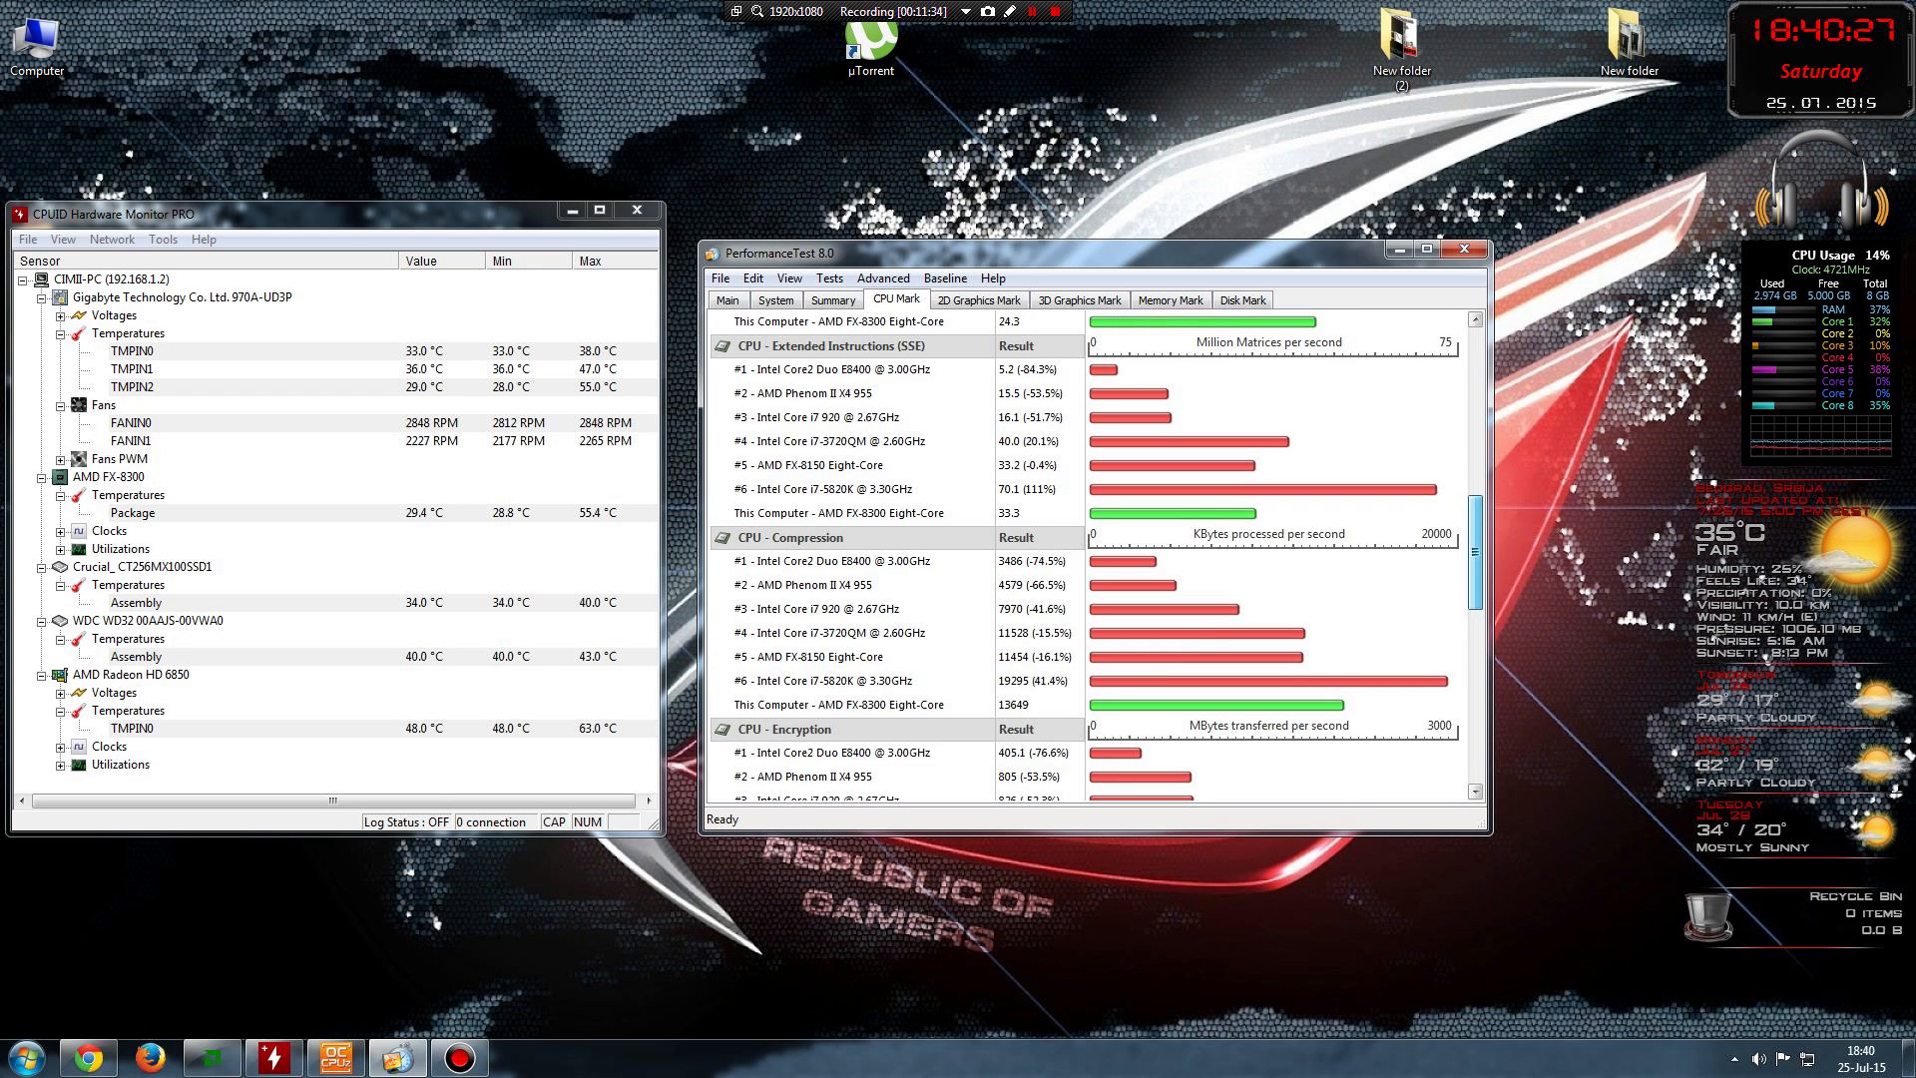
scroll("down", 3)
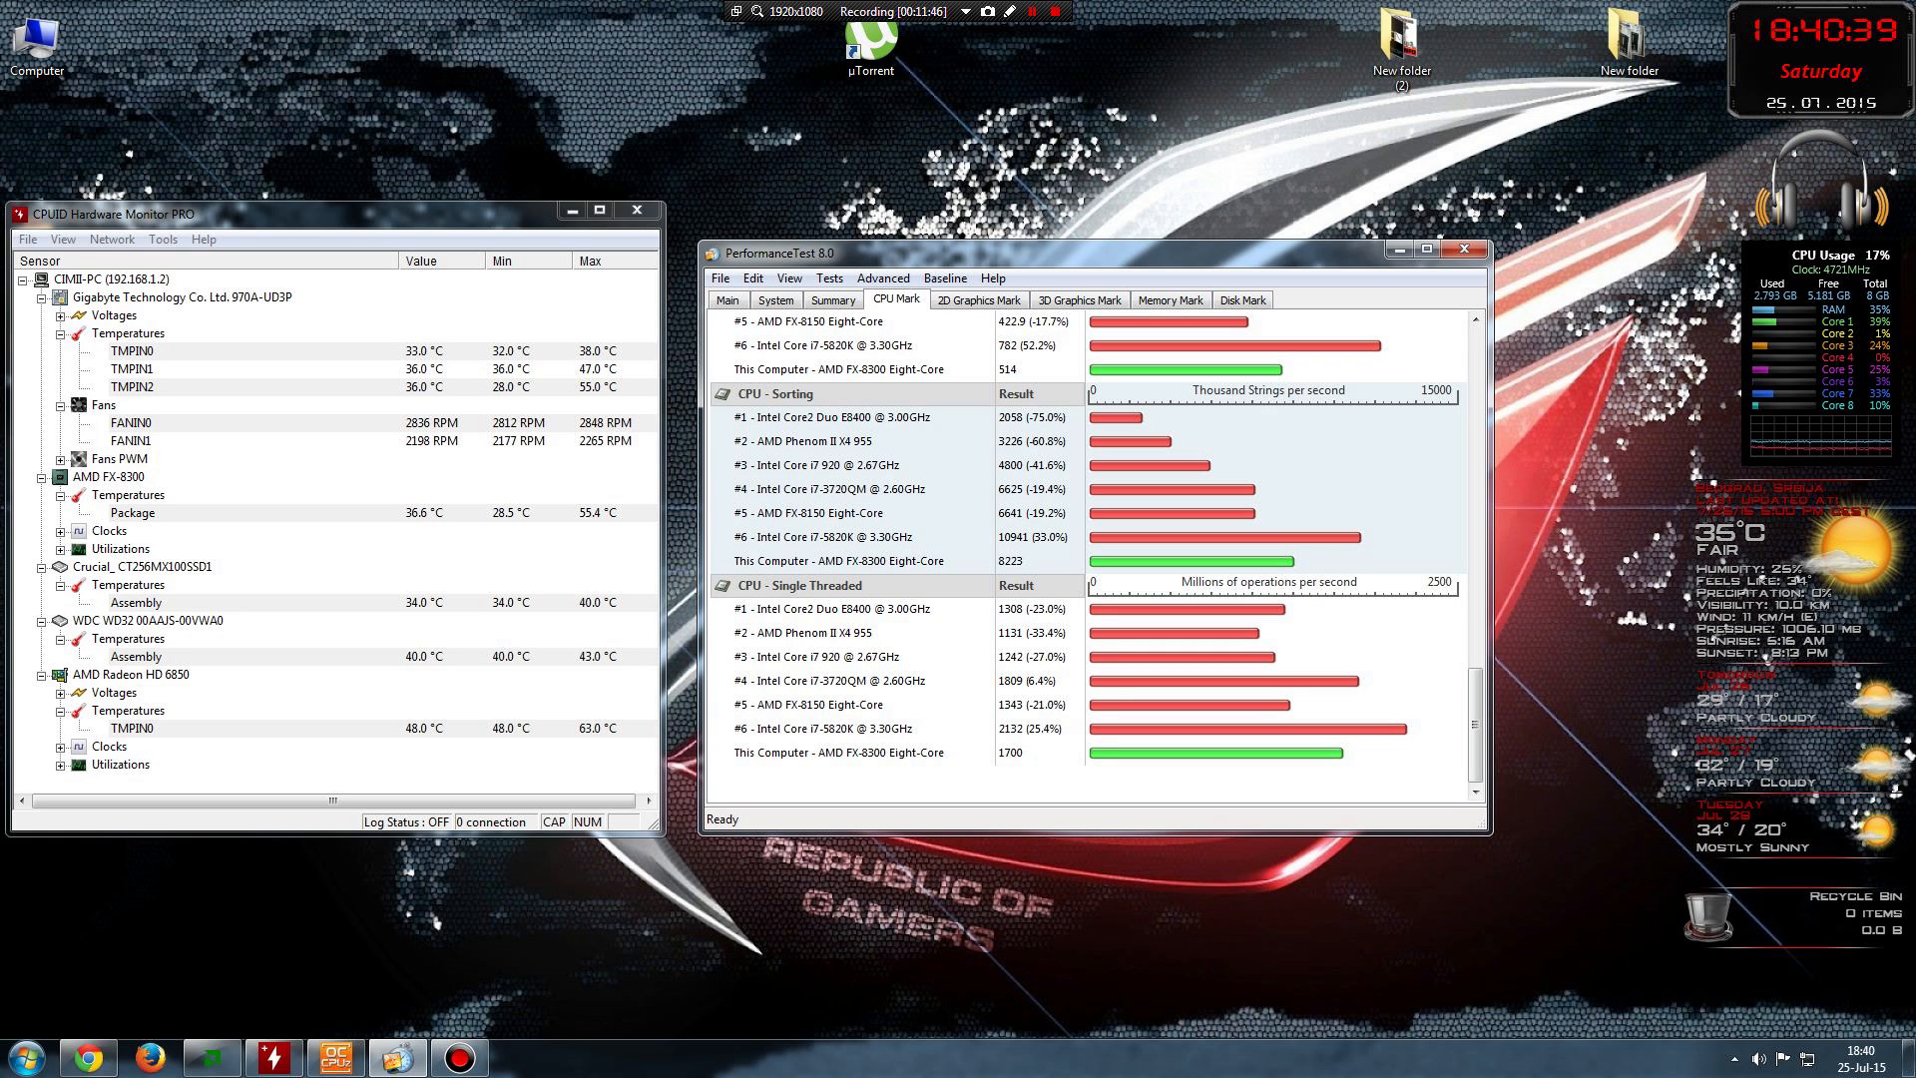
- Return to the Integer Math 23378 and Floating Point Math 8534 charts
scroll("down", 3)
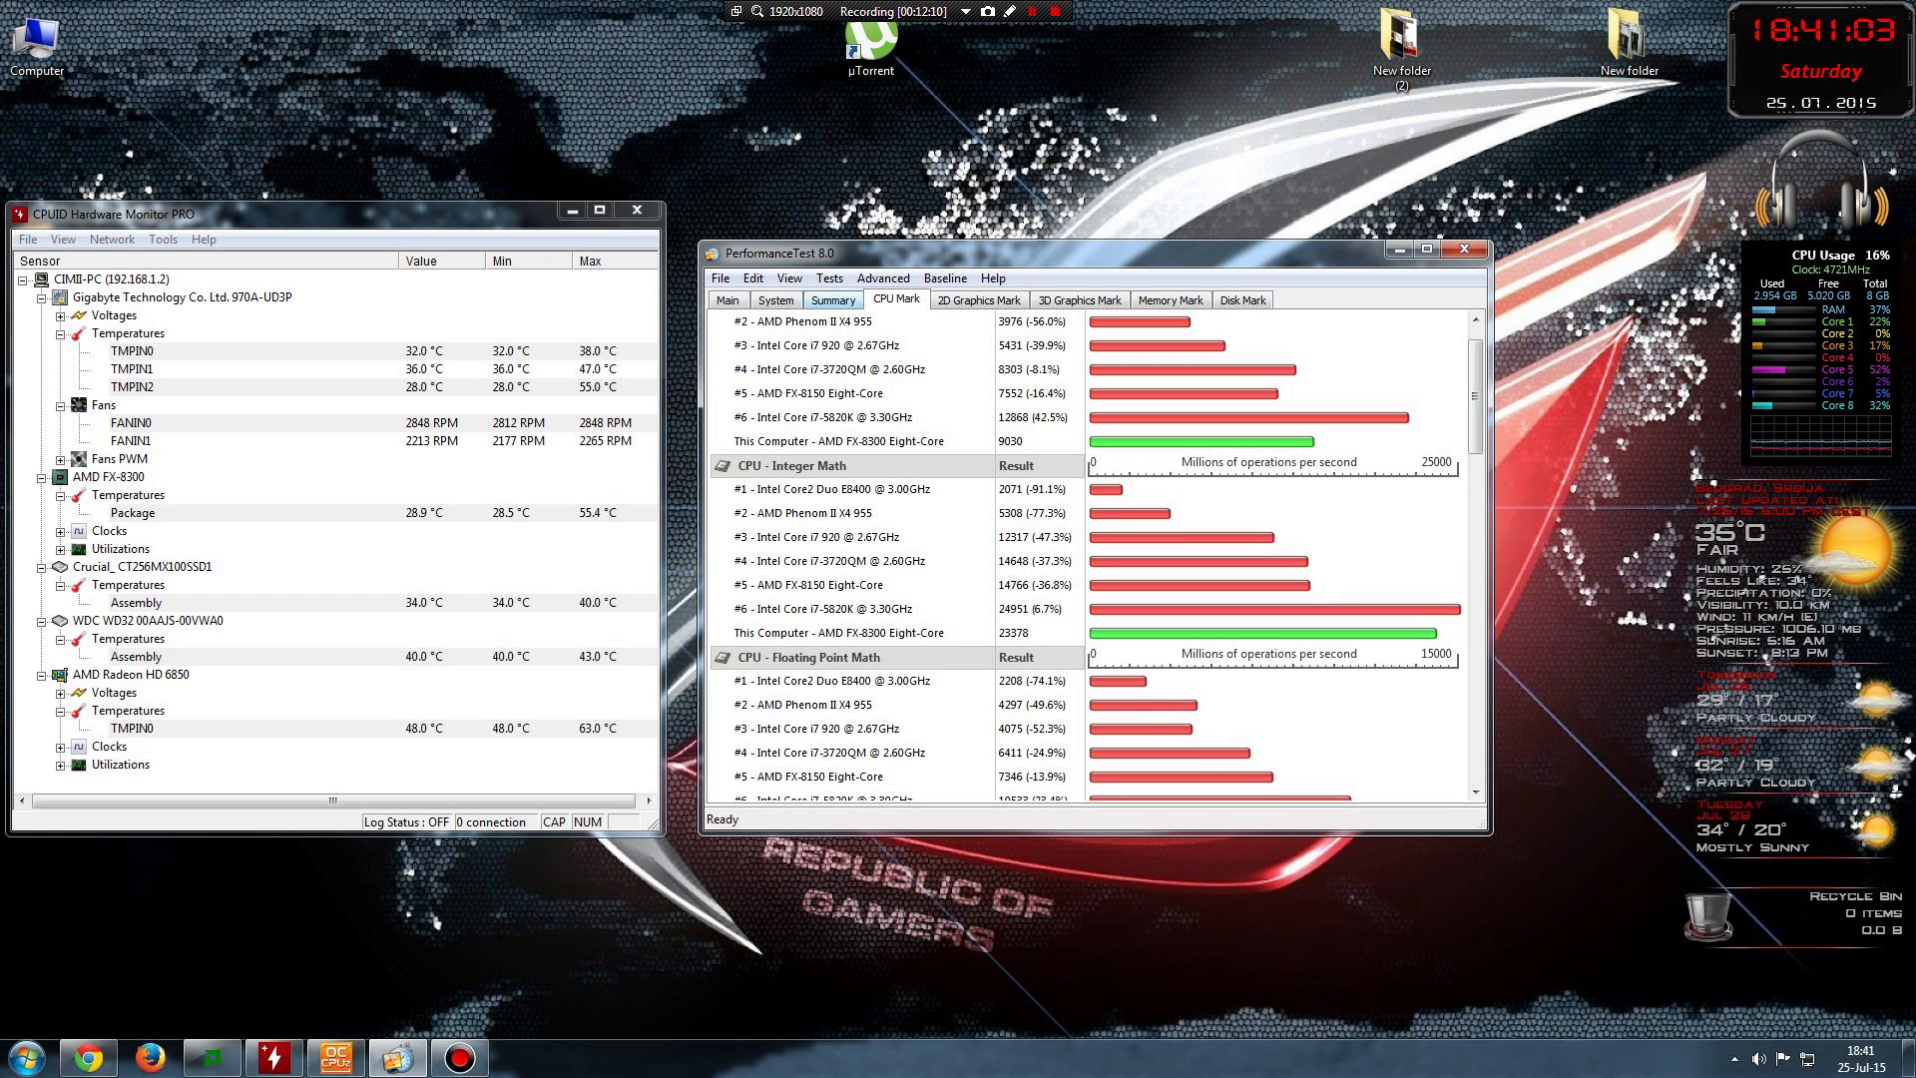
- Scroll to the prime numbers 24.3, SSE 33.3 and compression 13649 charts
scroll("down", 3)
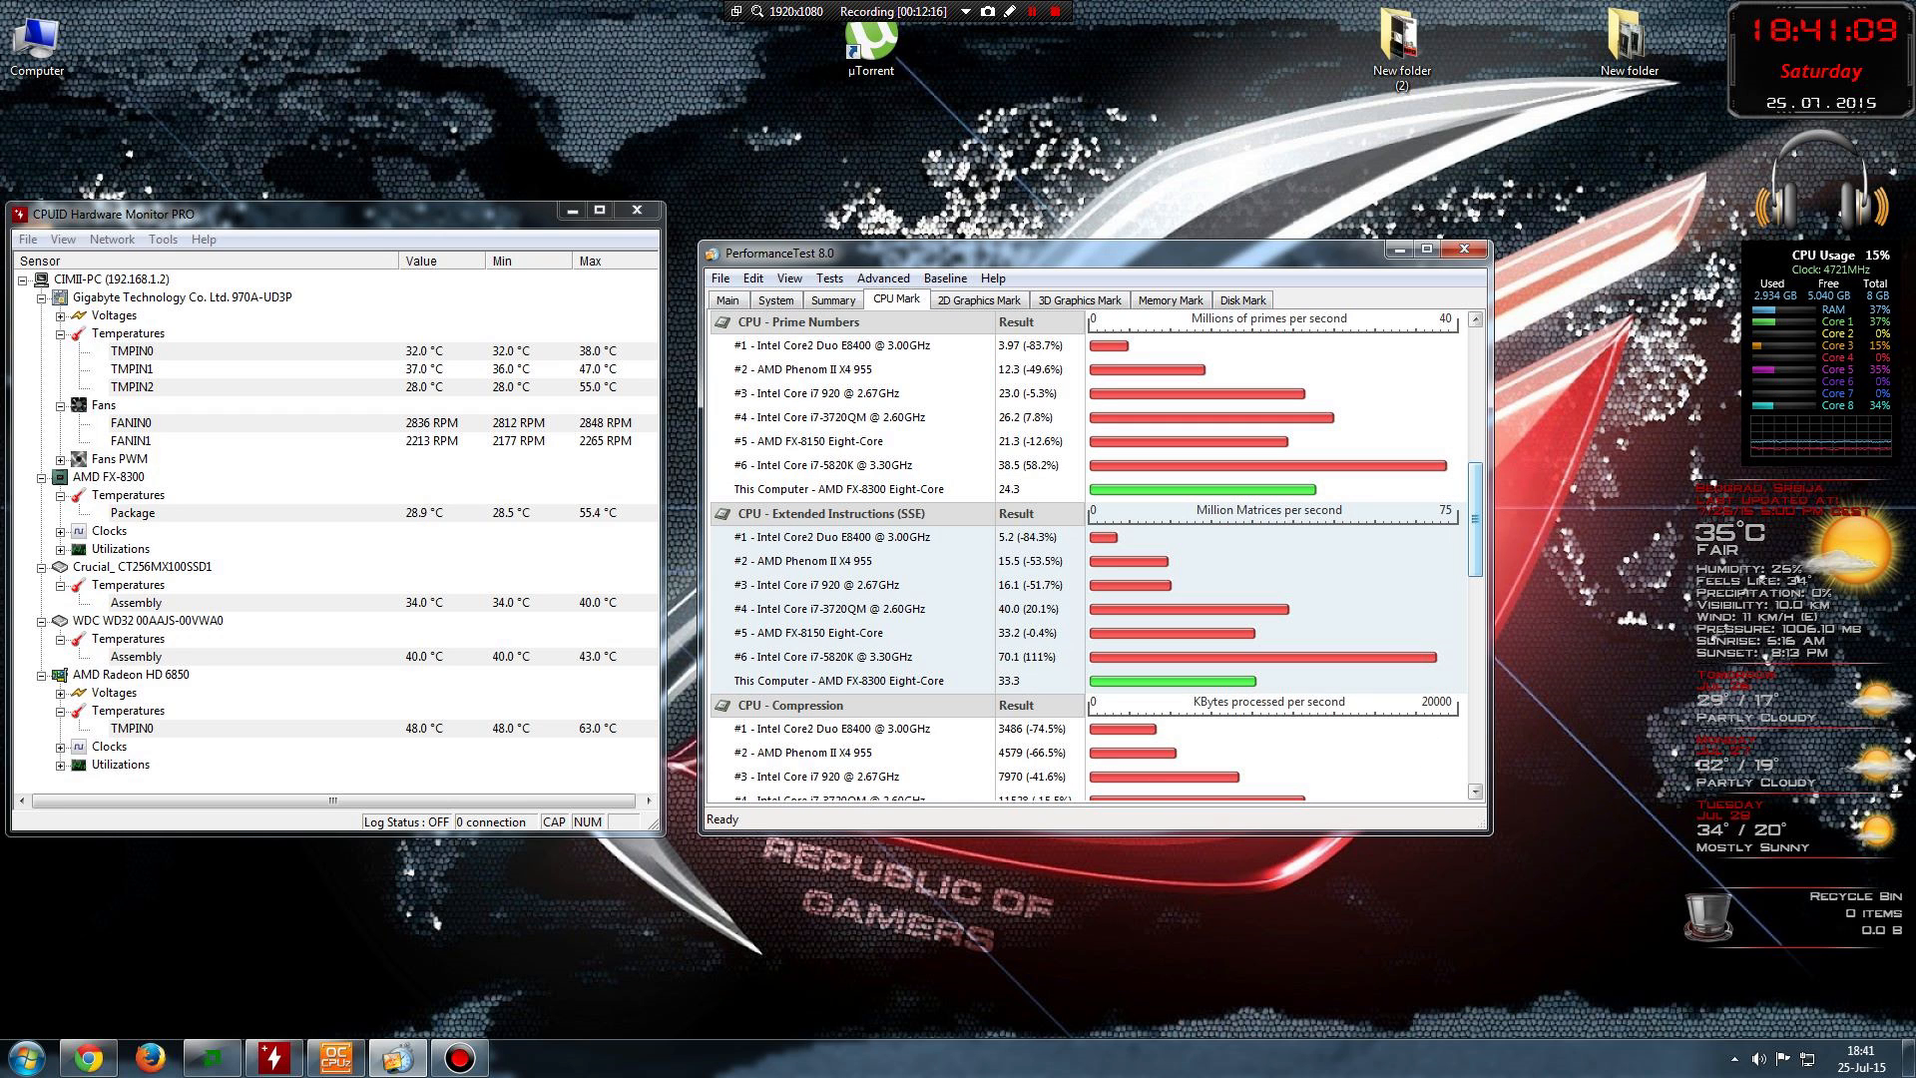
scroll("down", 3)
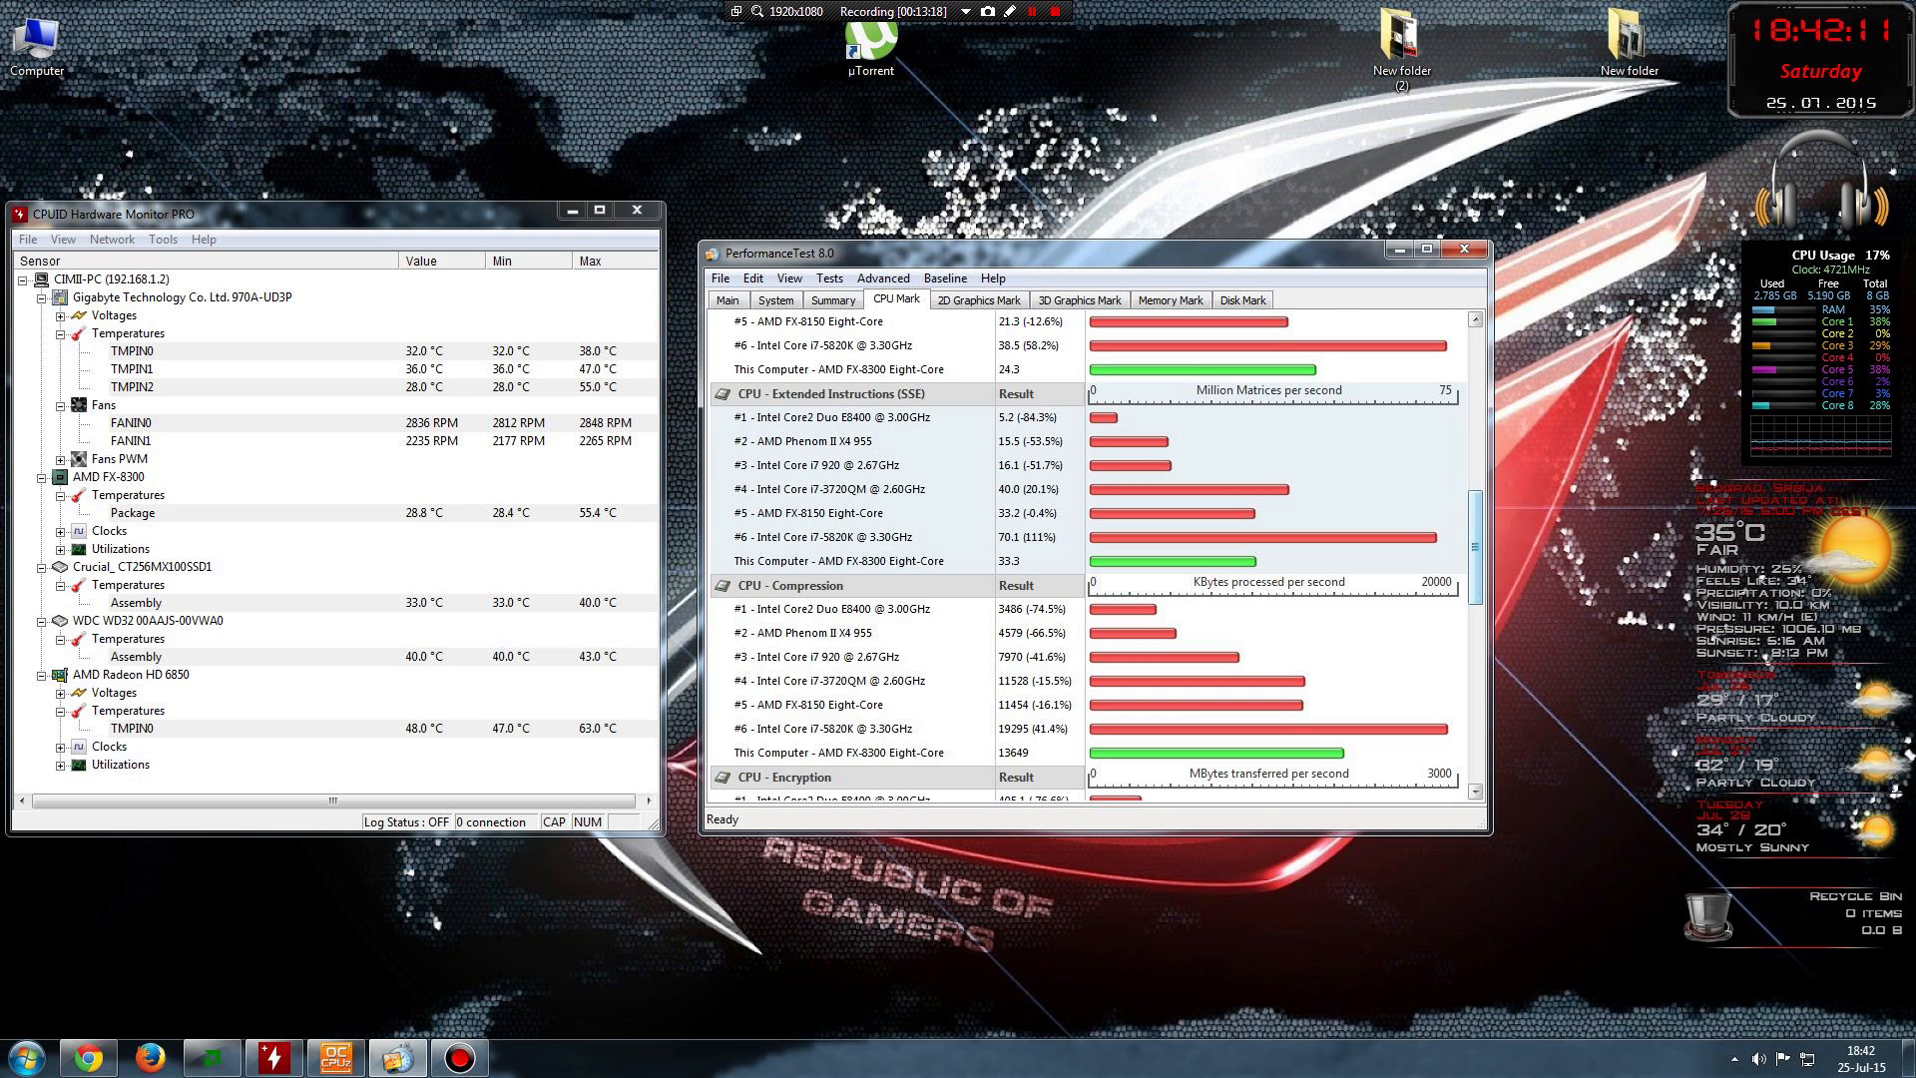
scroll("down", 3)
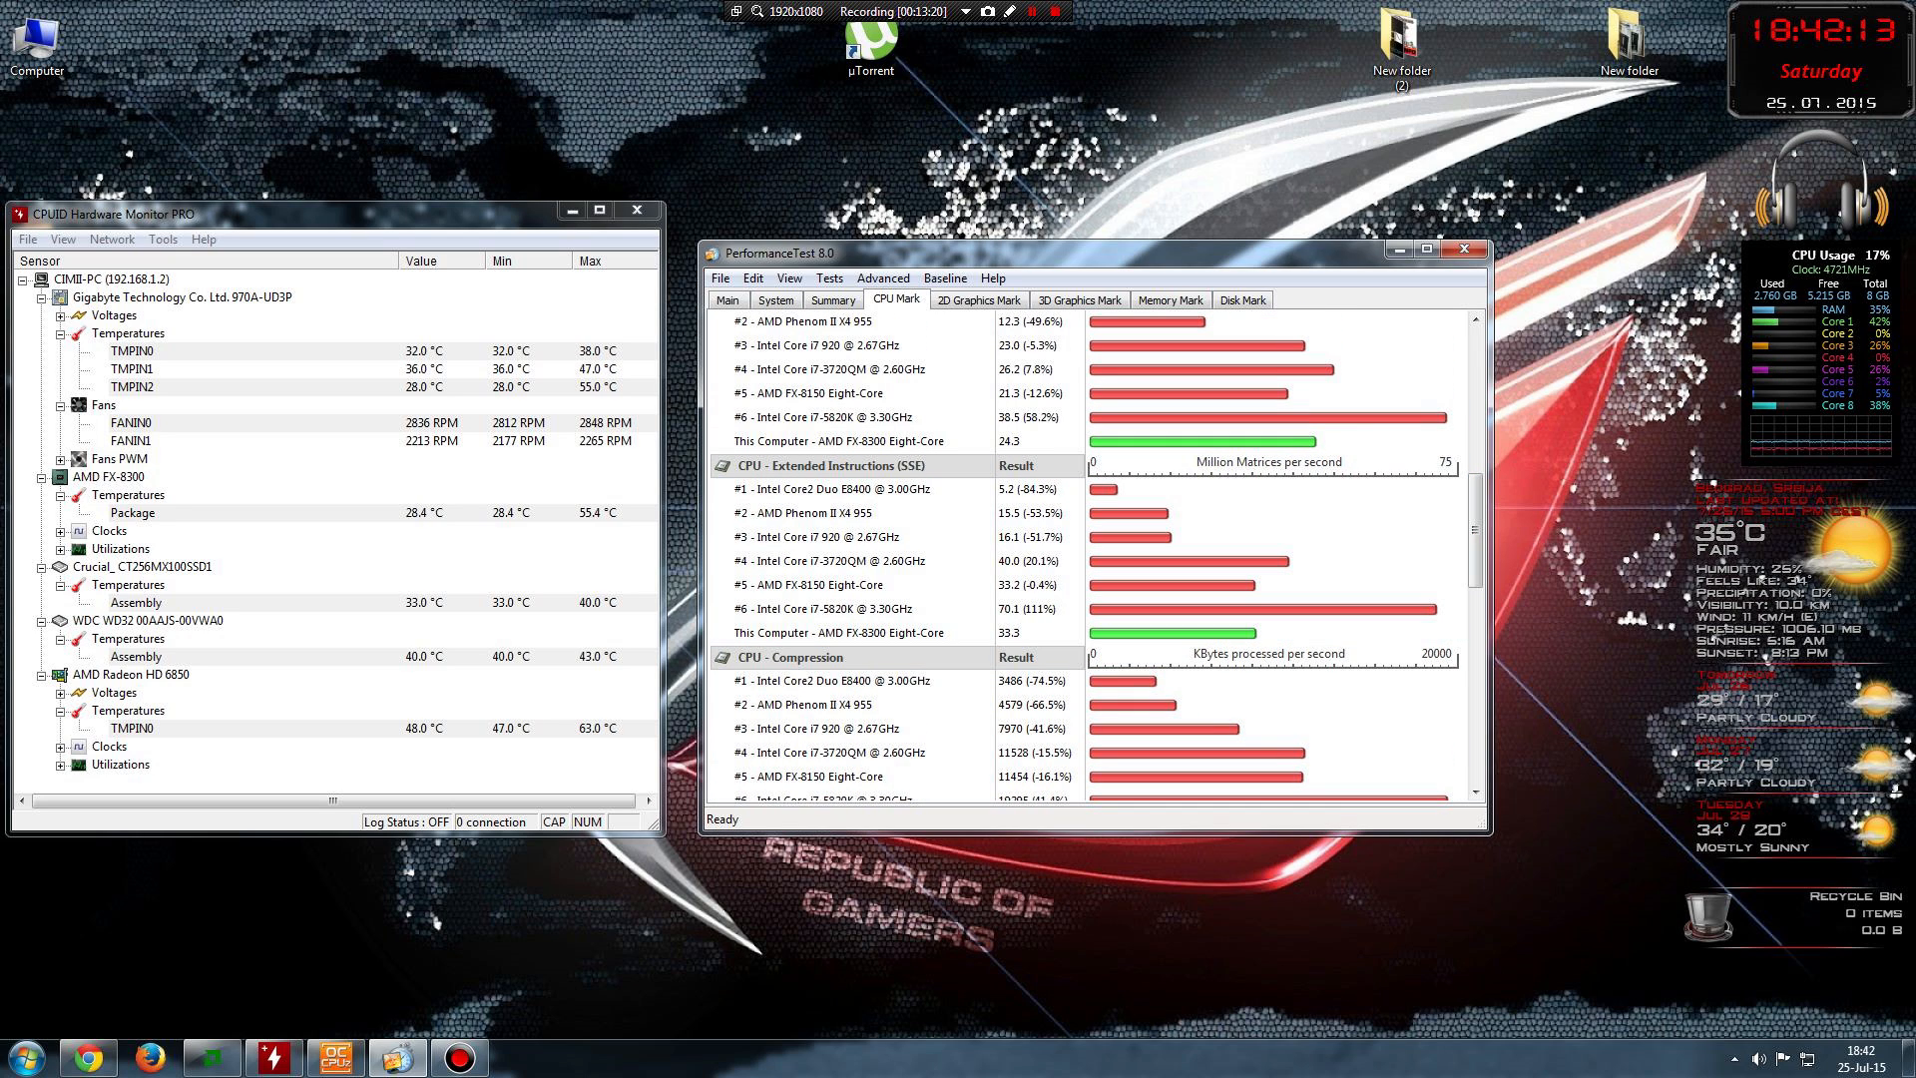